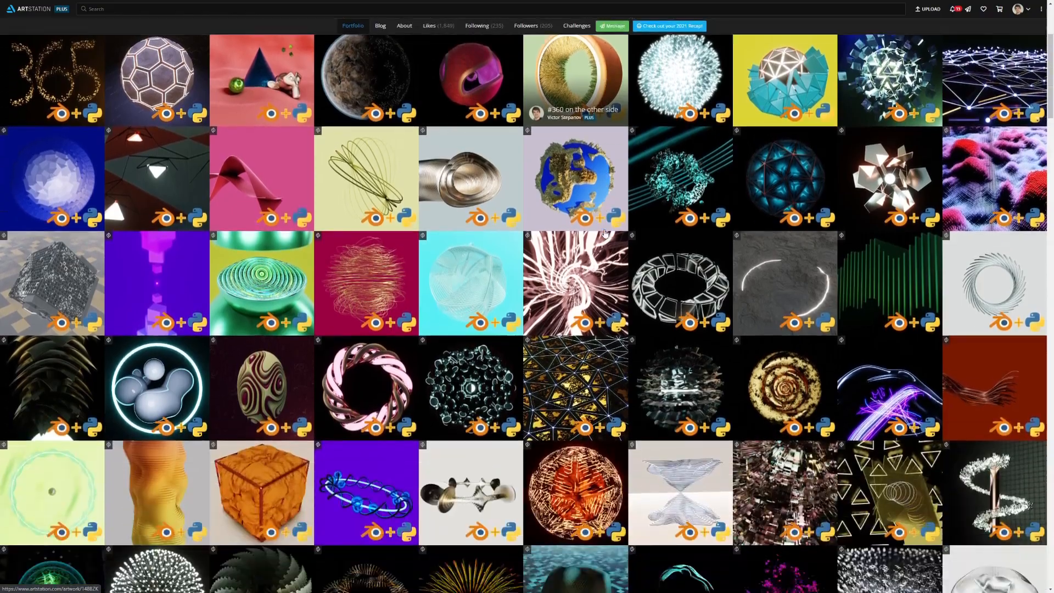
Step: Copy the art script from VS Code and run it in a new Blender text block
scroll(down, 3)
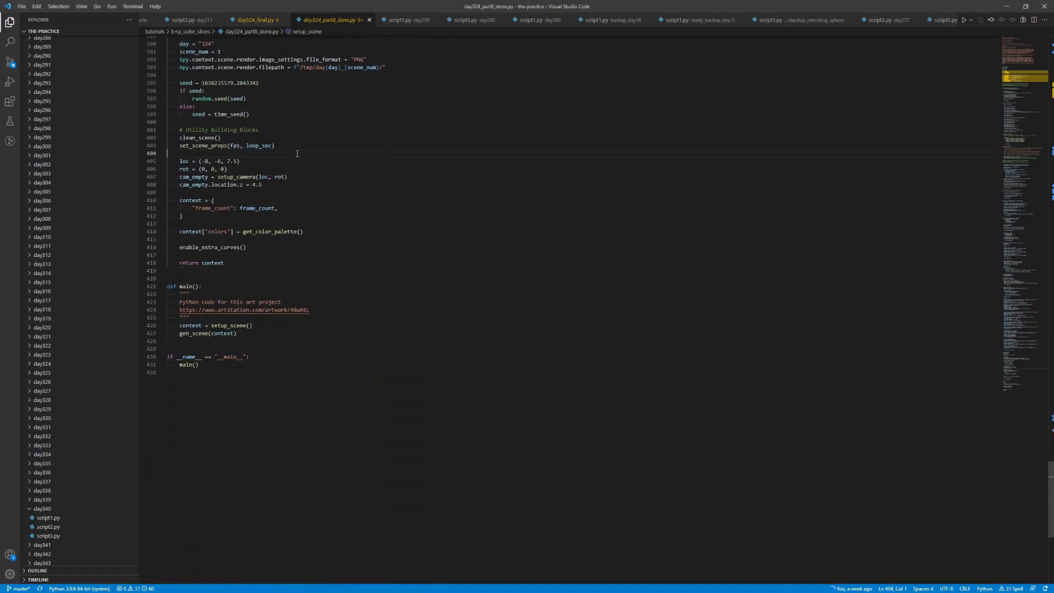
right_click(296, 154)
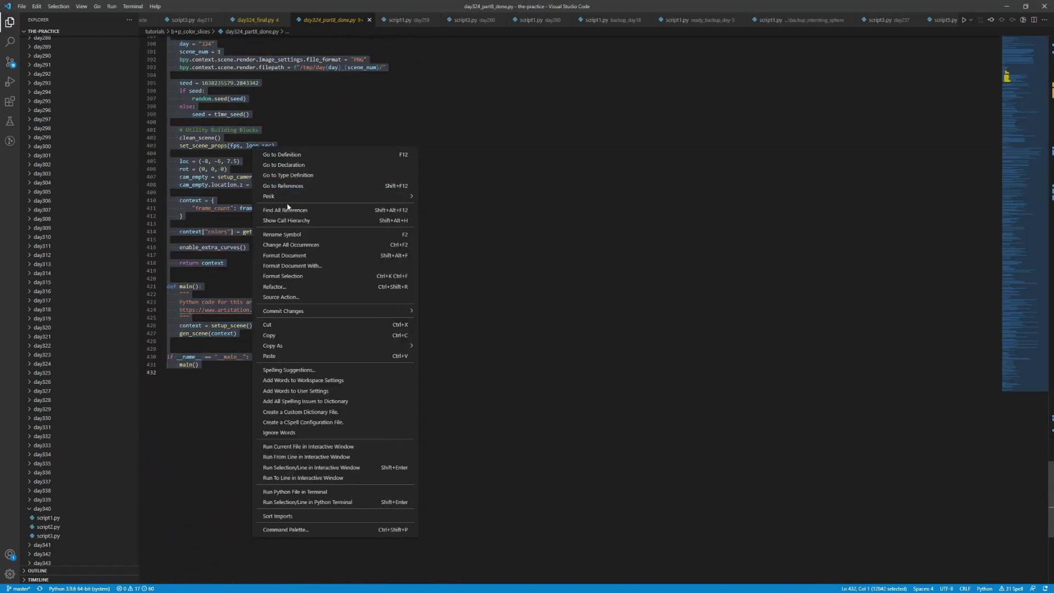
click(284, 320)
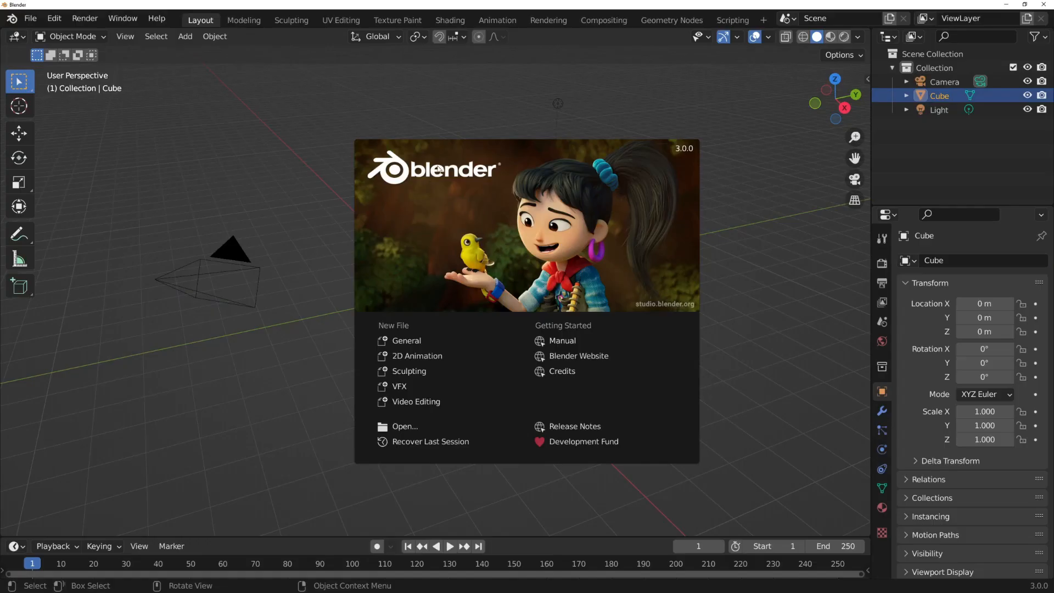
click(731, 20)
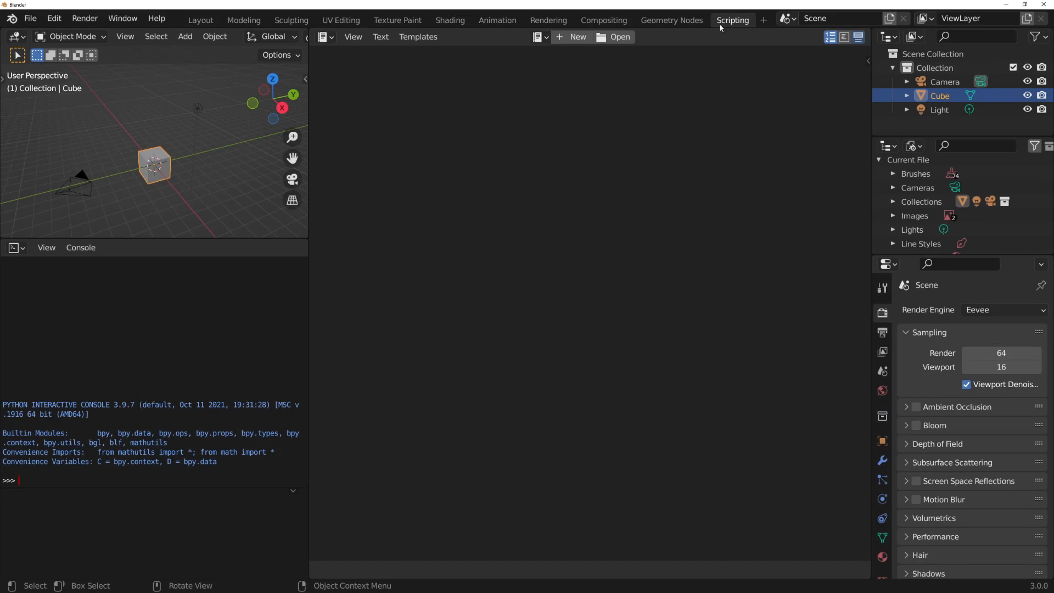
click(577, 38)
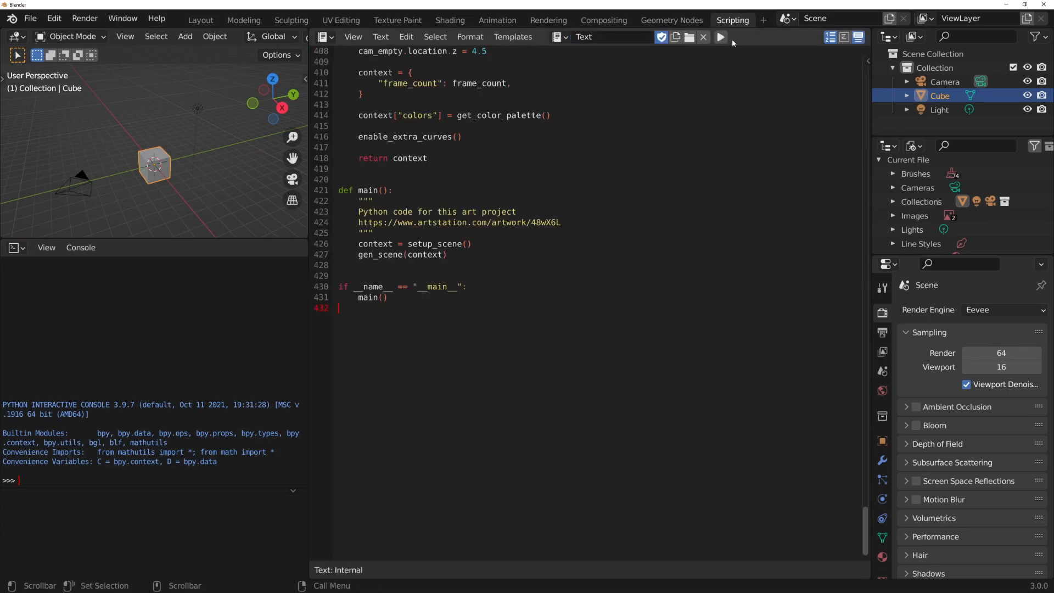
click(721, 37)
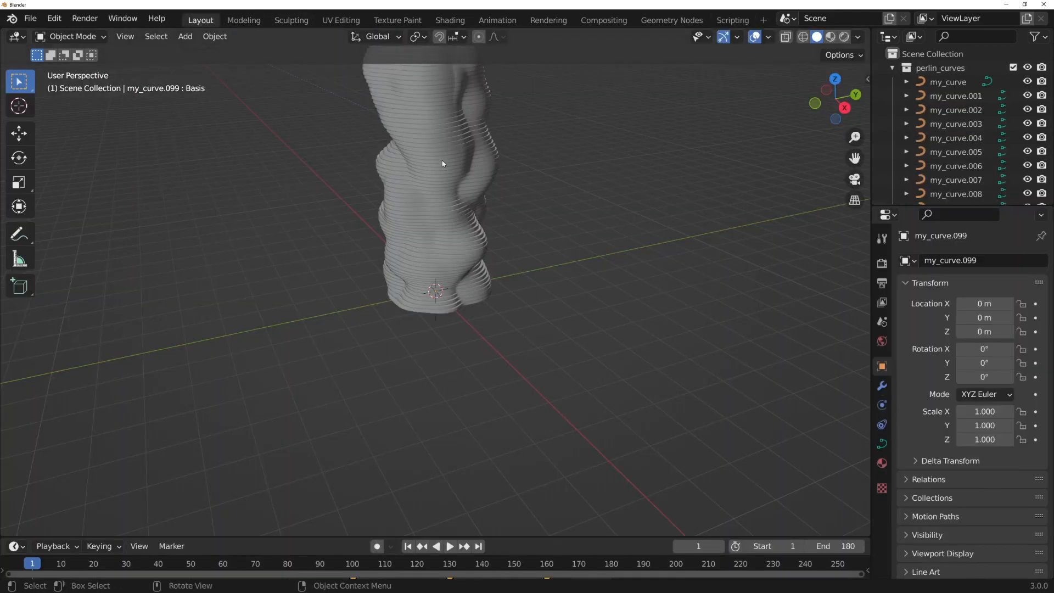
Step: Play the stacked perlin-curve sculpture's animation in rendered shading
click(846, 37)
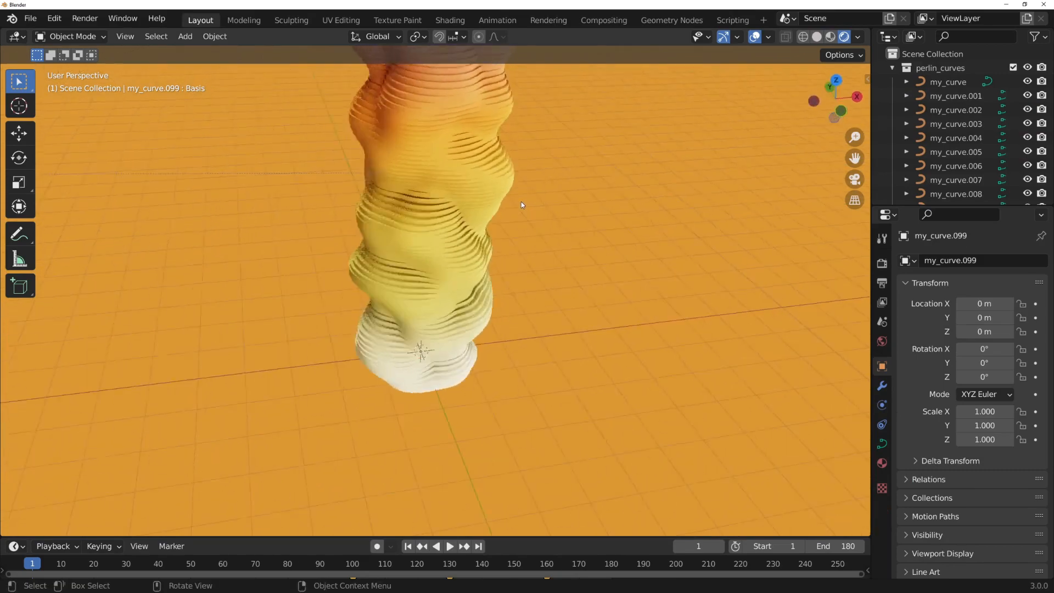
click(448, 546)
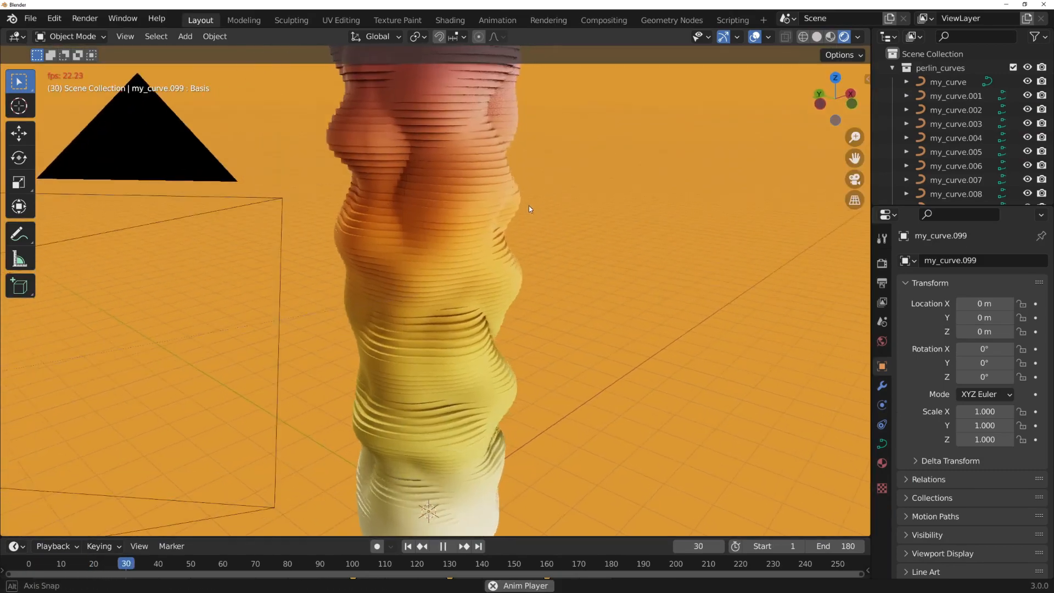
click(443, 546)
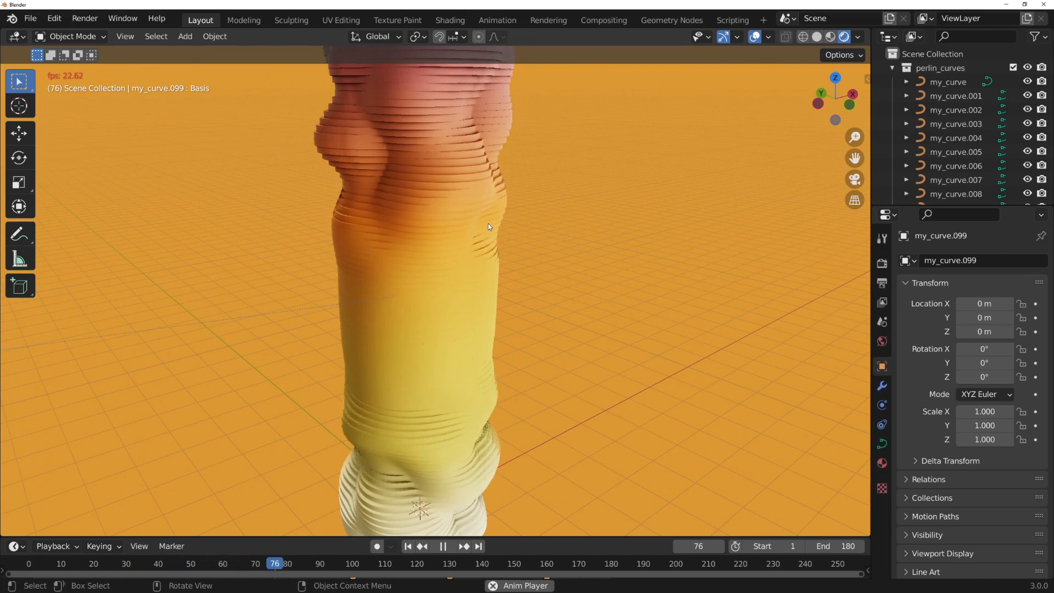
click(441, 546)
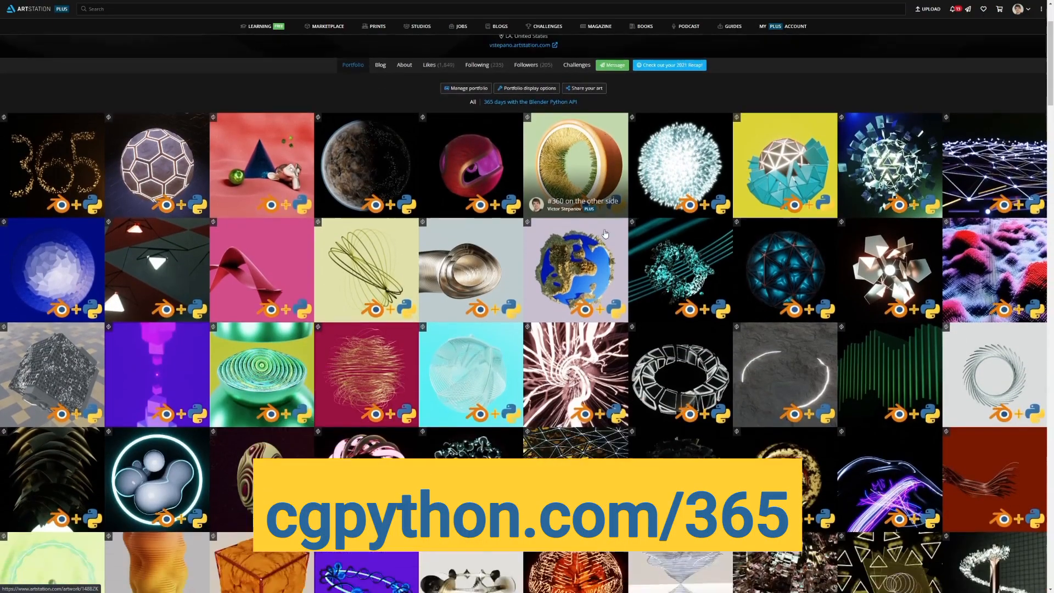
scroll(down, 3)
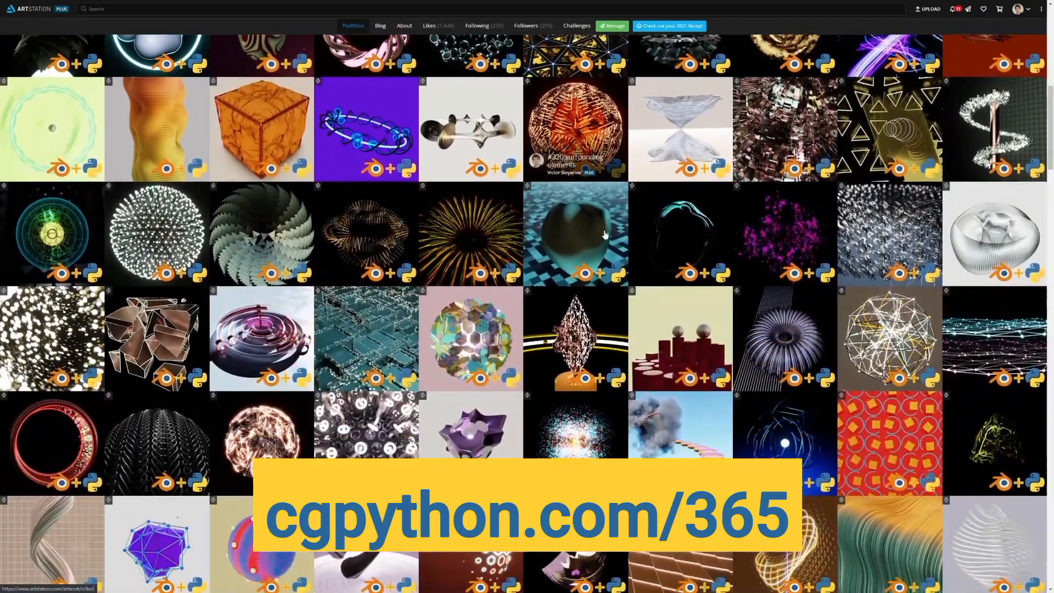
scroll(down, 3)
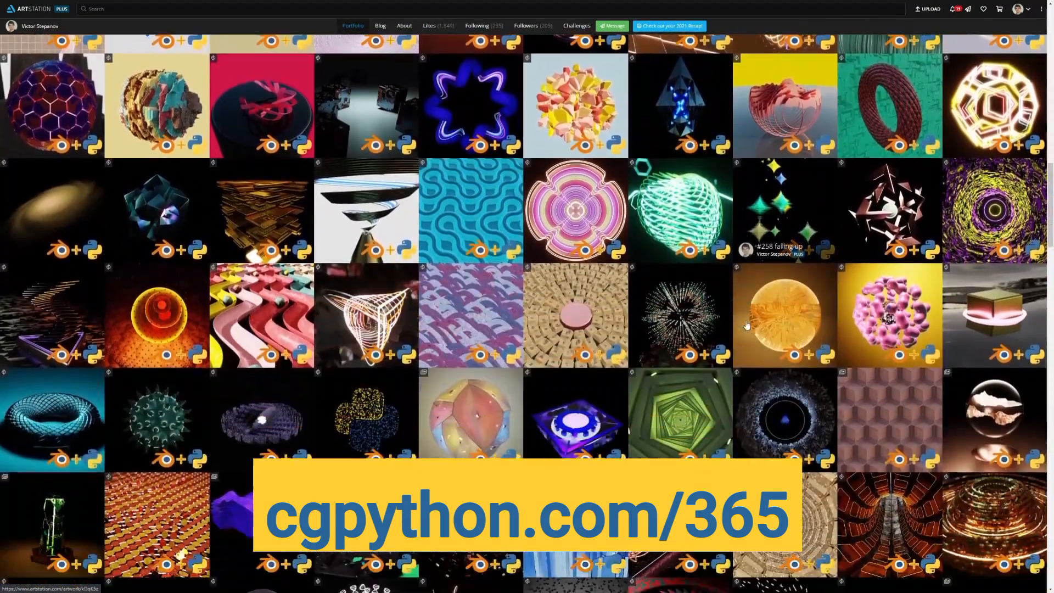
scroll(down, 3)
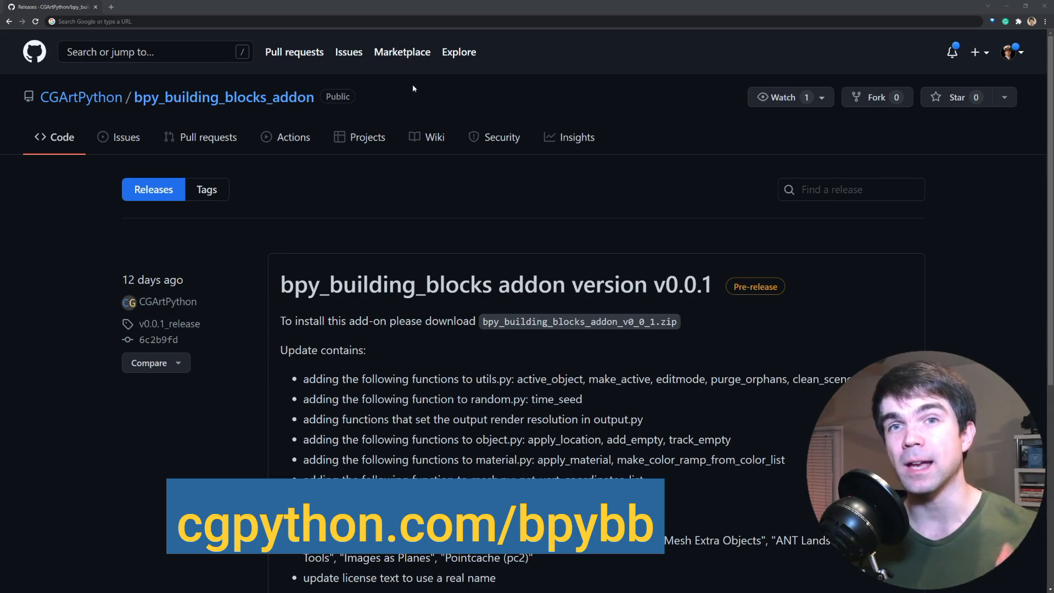
mouse_move(413, 88)
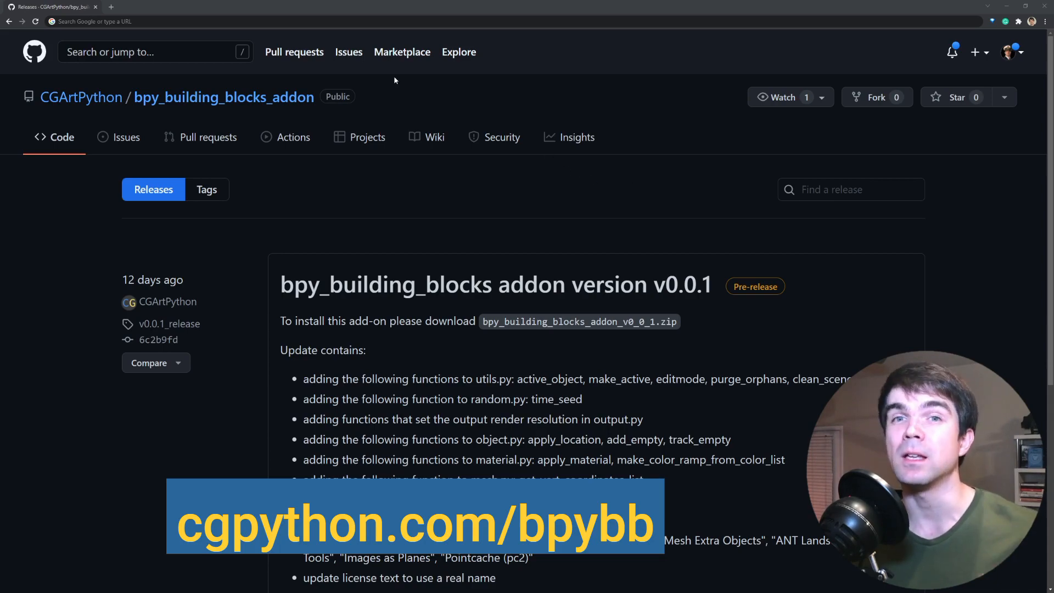
Step: Go to cgpython.com/bpybb and download bpy_building_blocks_addon_v0_0_1.zip from the release assets
click(134, 21)
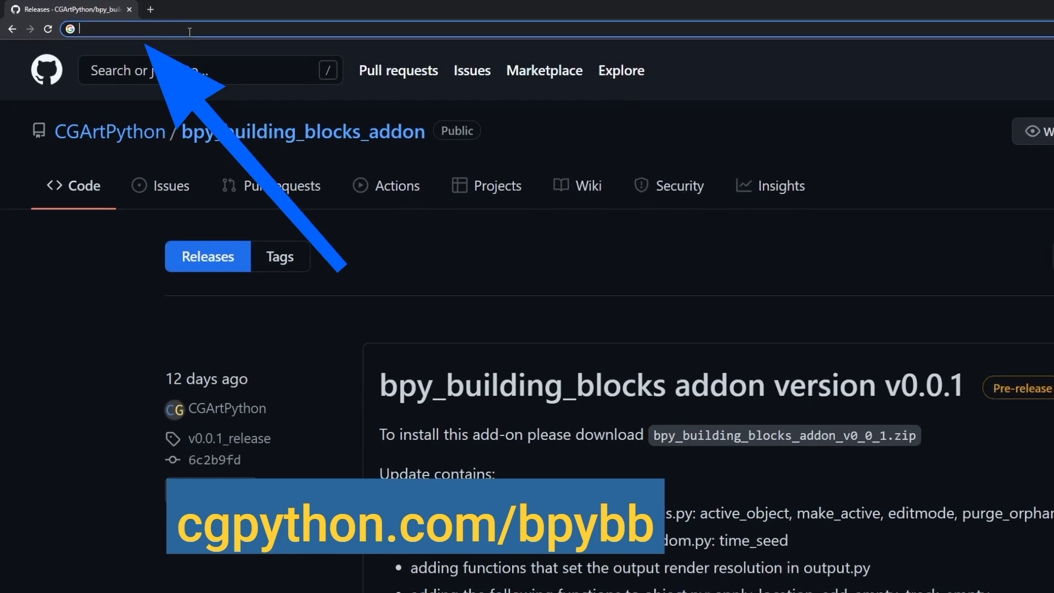
text(cgpython.com/)
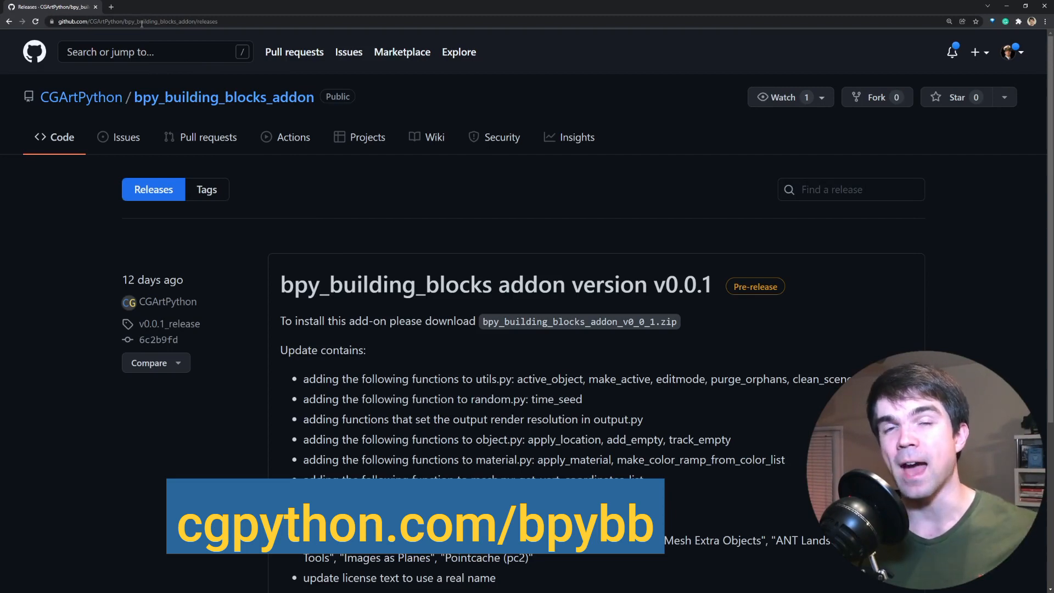
scroll(down, 3)
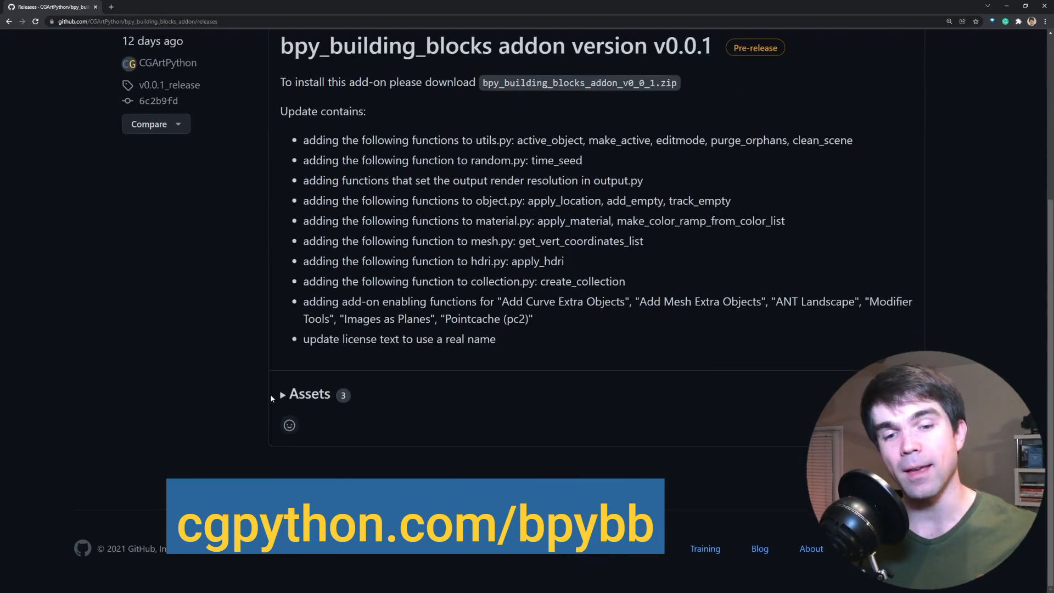
click(310, 394)
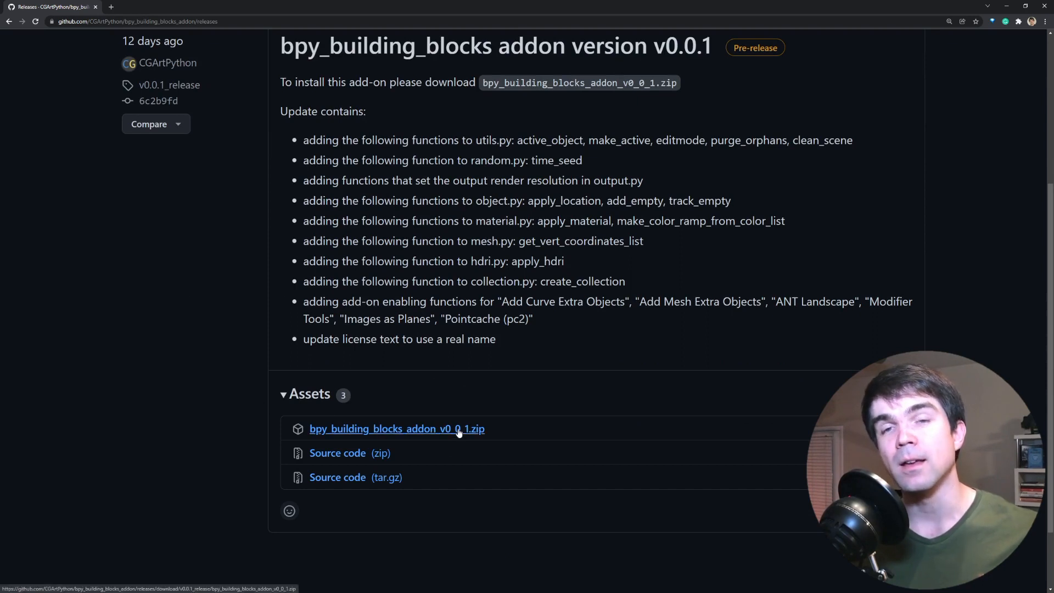
click(397, 430)
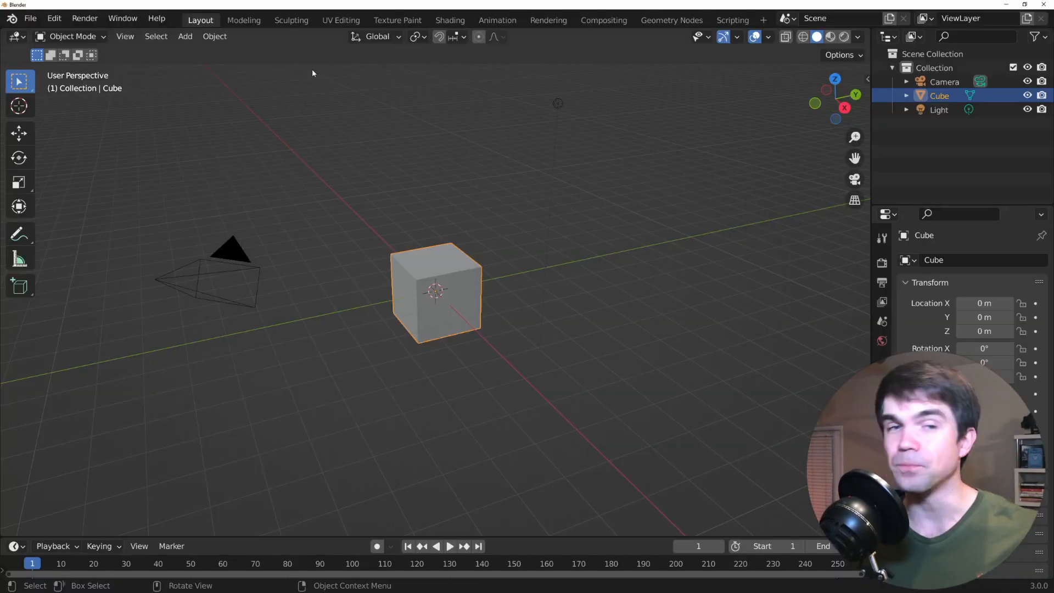
Step: Install the add-on zip from Downloads in Preferences and enable bpy Building Blocks
click(53, 19)
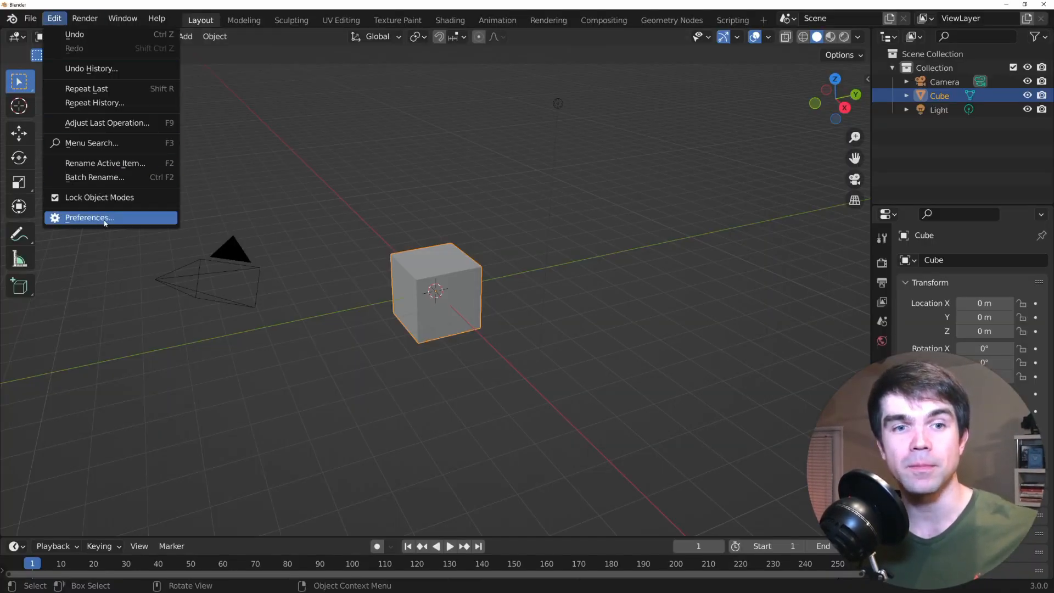
click(88, 217)
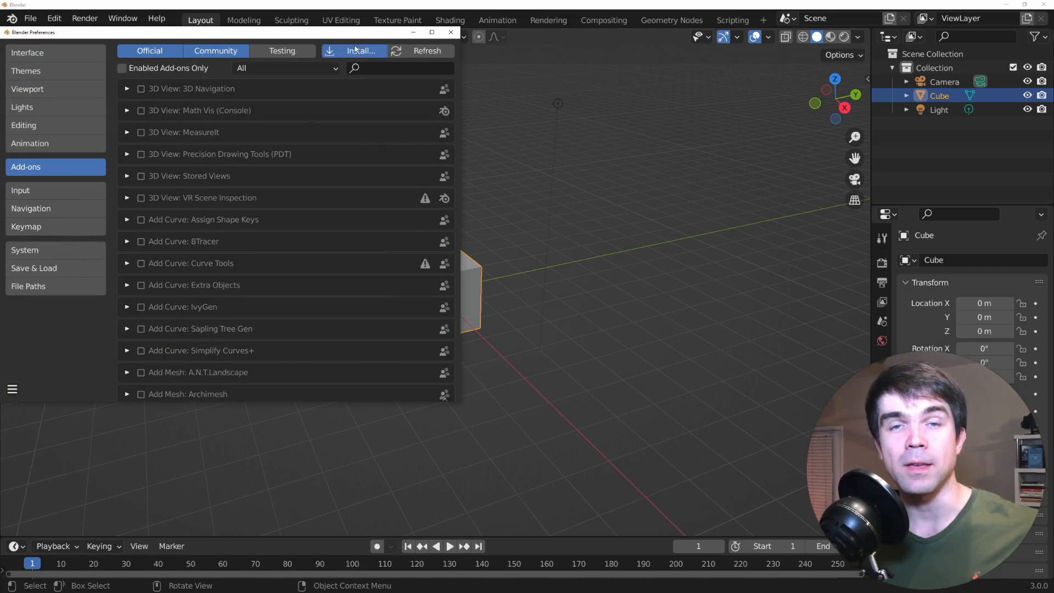
click(361, 51)
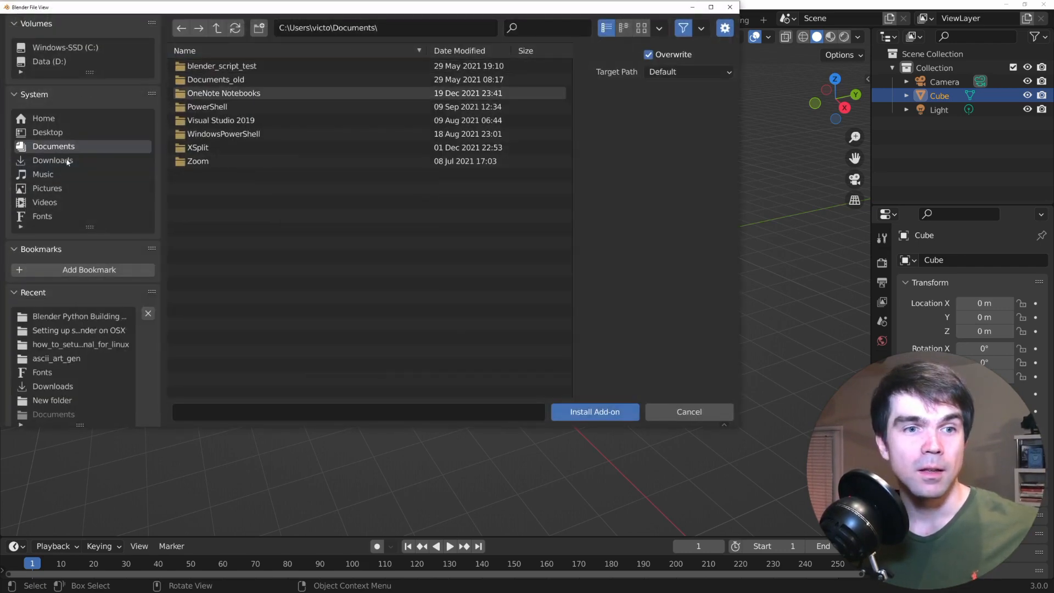
click(53, 161)
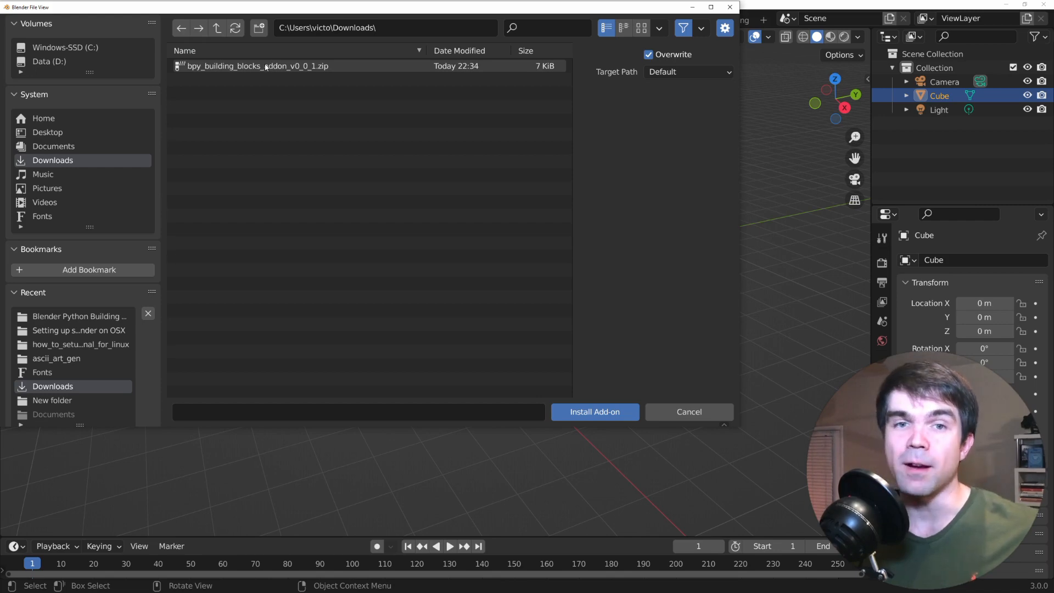
click(594, 411)
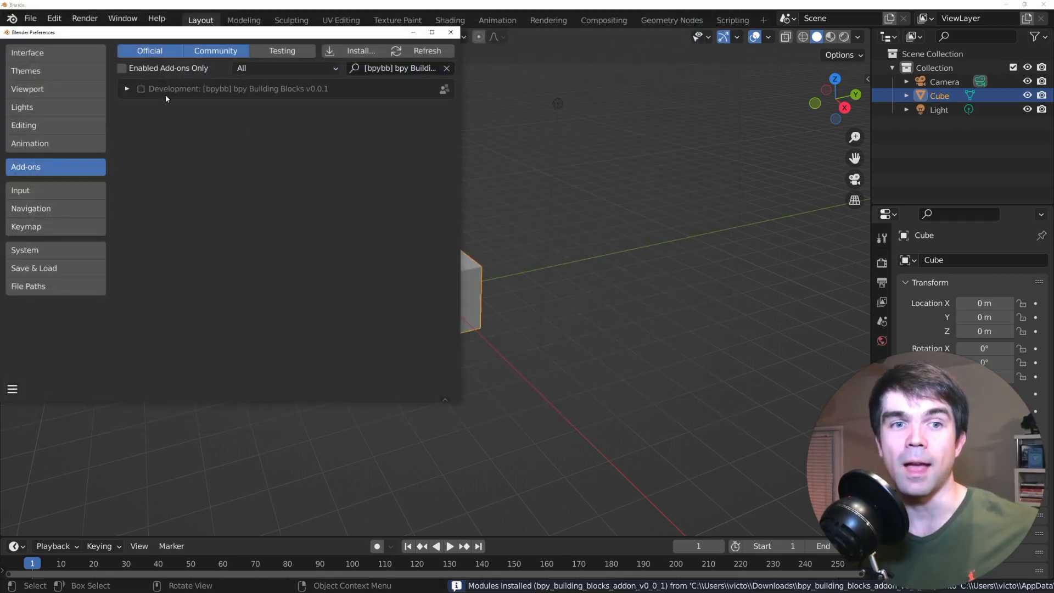
click(126, 88)
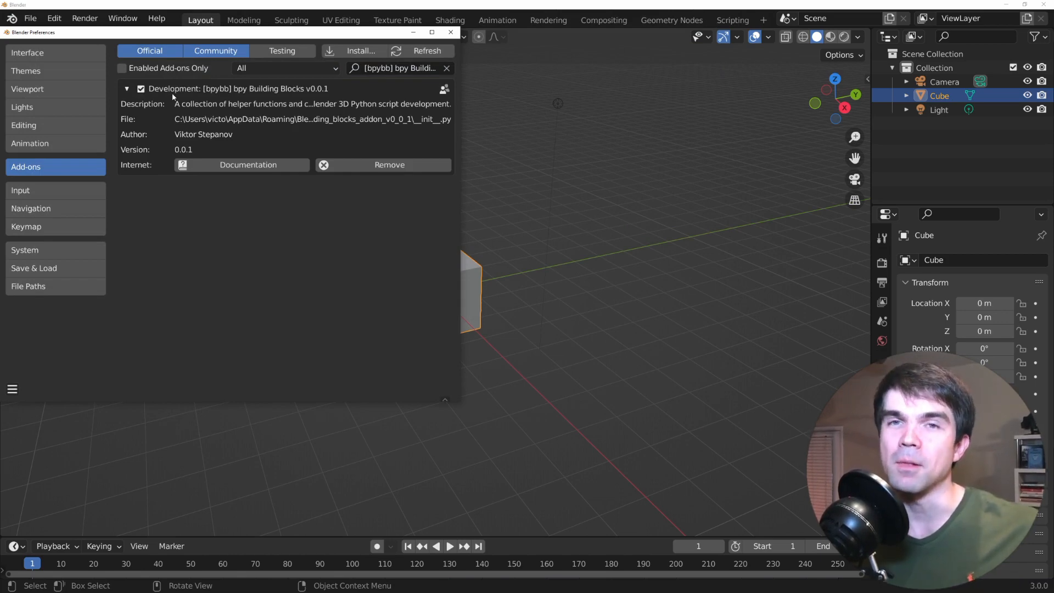
Step: Start an import in the Scripting workspace's Python console
click(732, 20)
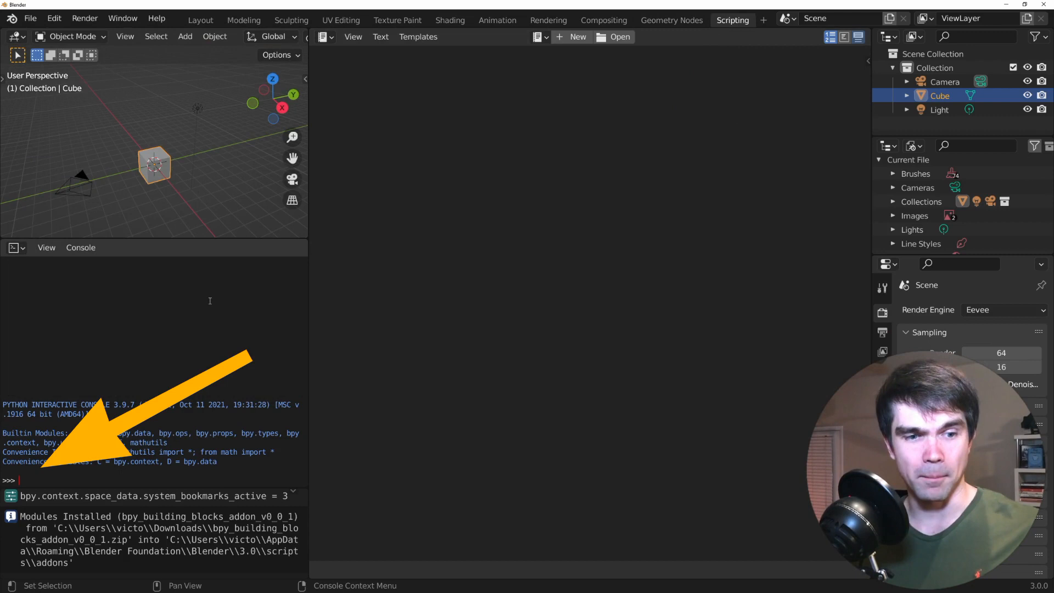
text(imp)
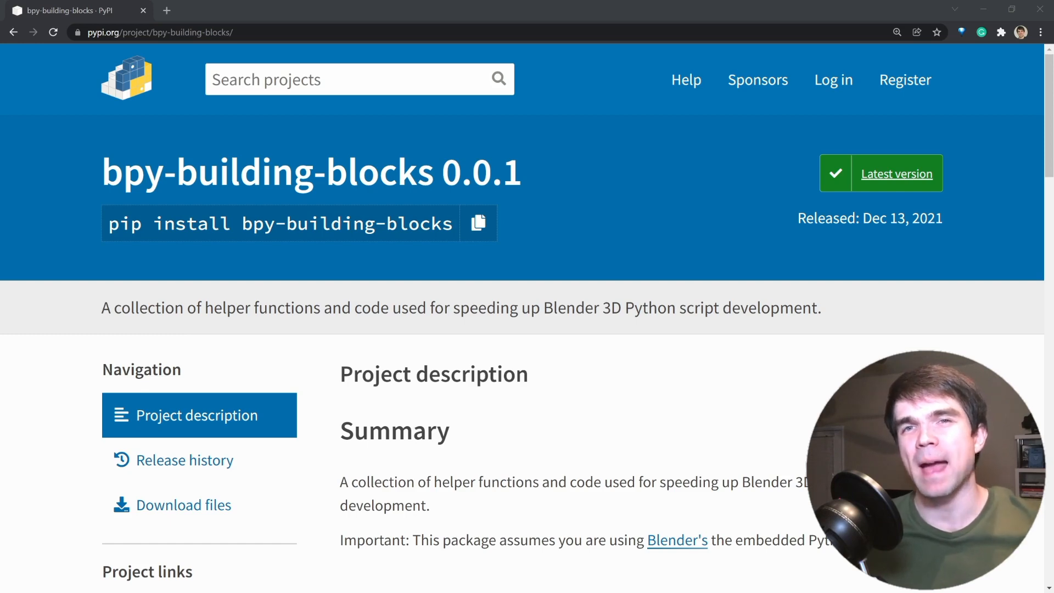
mouse_move(531, 286)
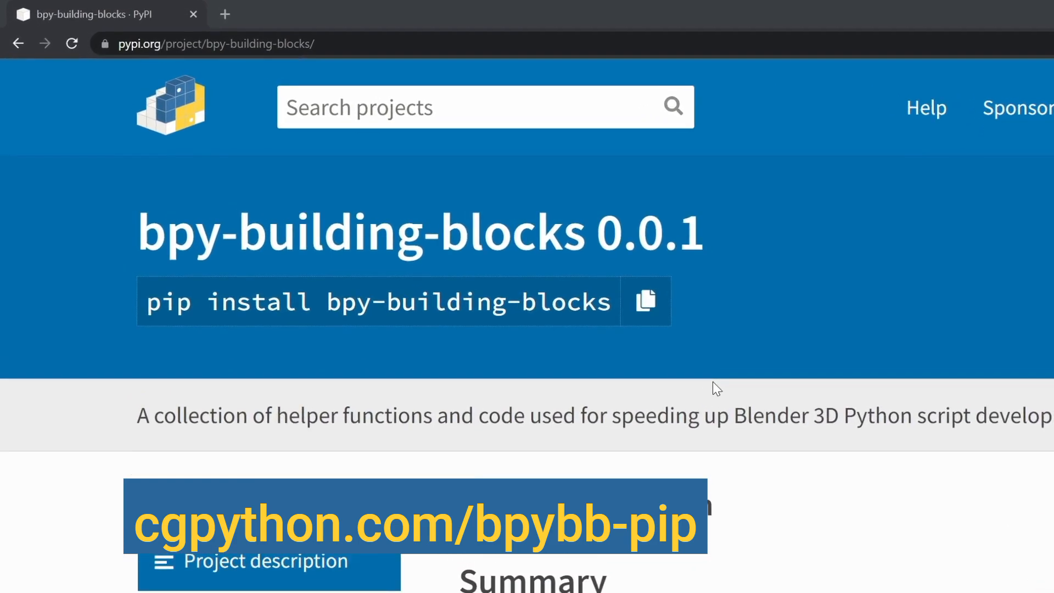
click(215, 44)
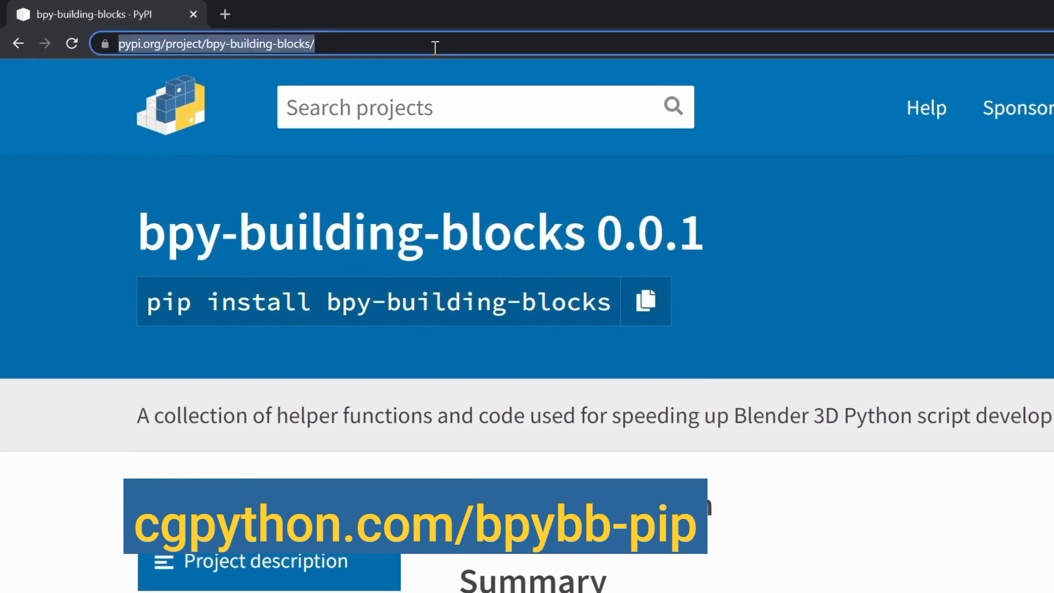
text(cgpython.com)
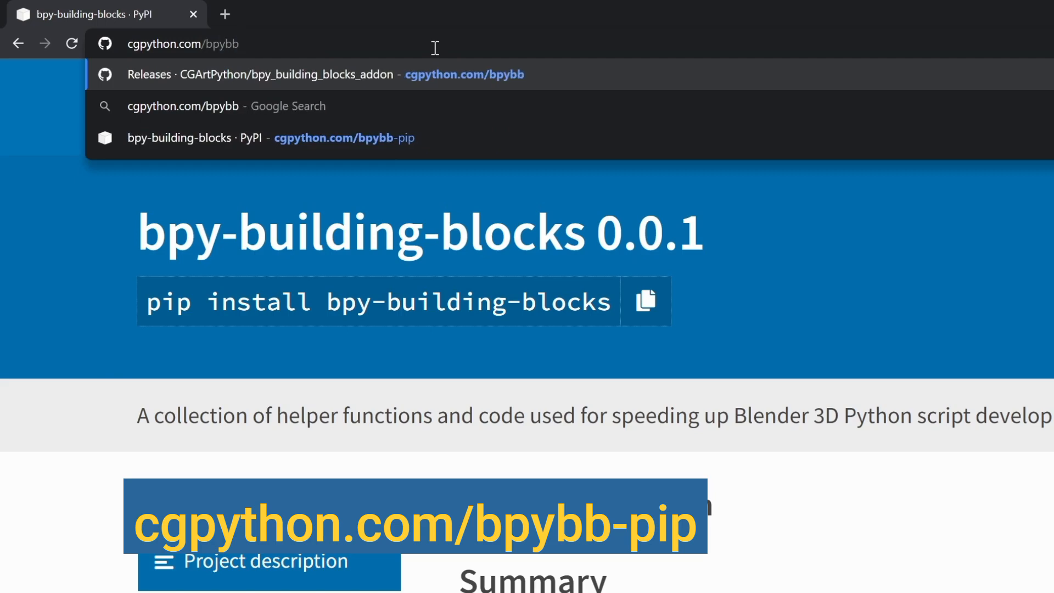
click(269, 139)
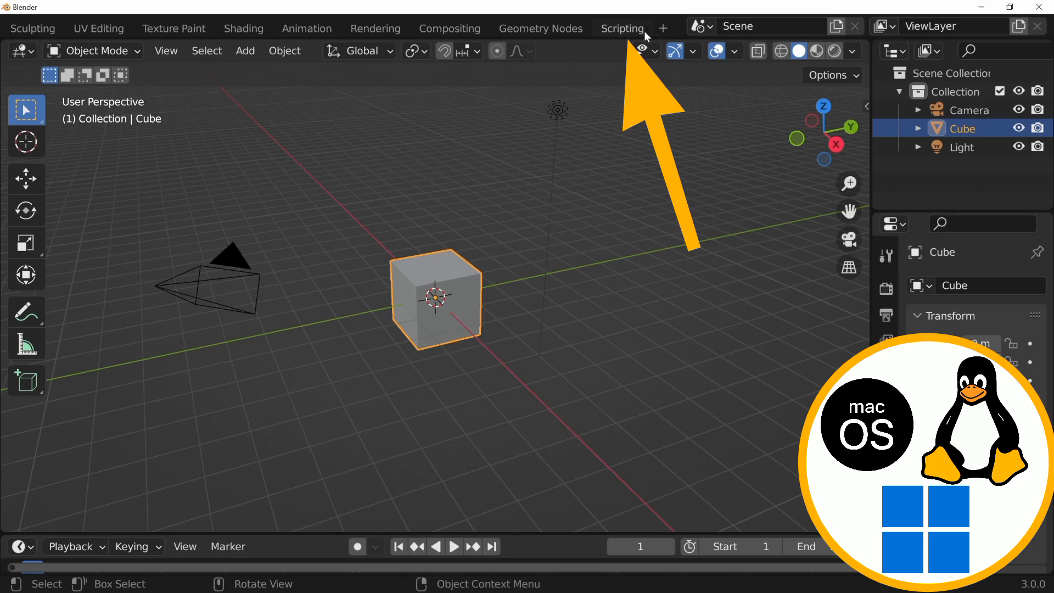
Step: Import sys and print sys.executable to show Blender's embedded python.EXE path
click(621, 28)
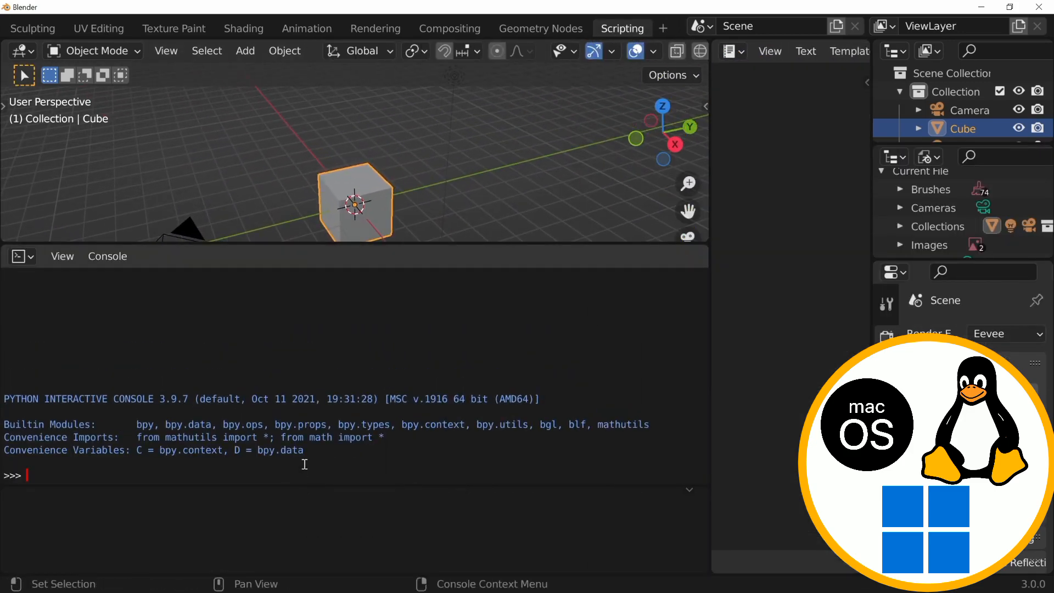
text(import)
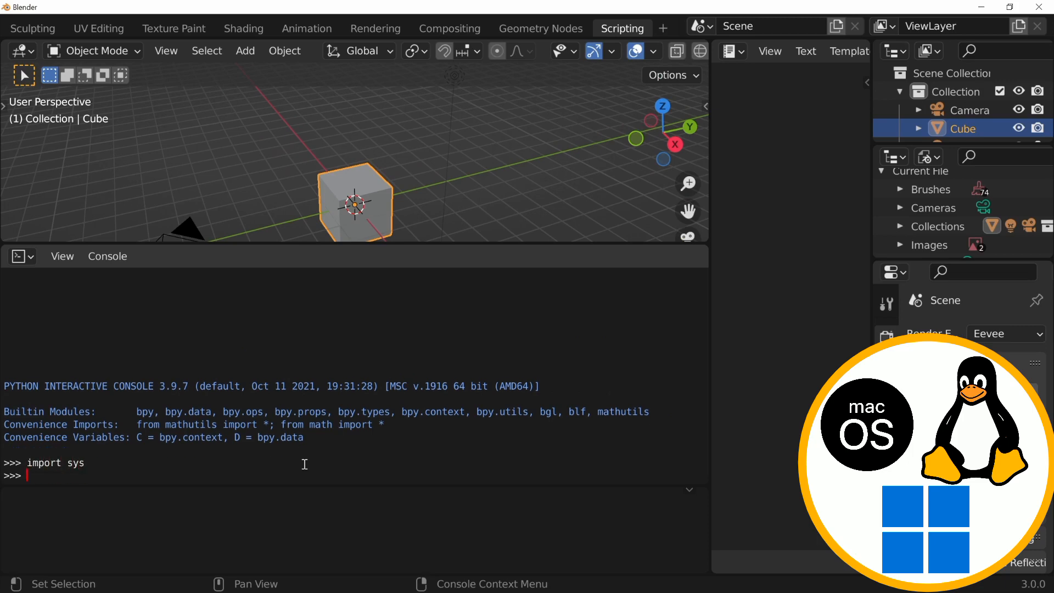
text(sys)
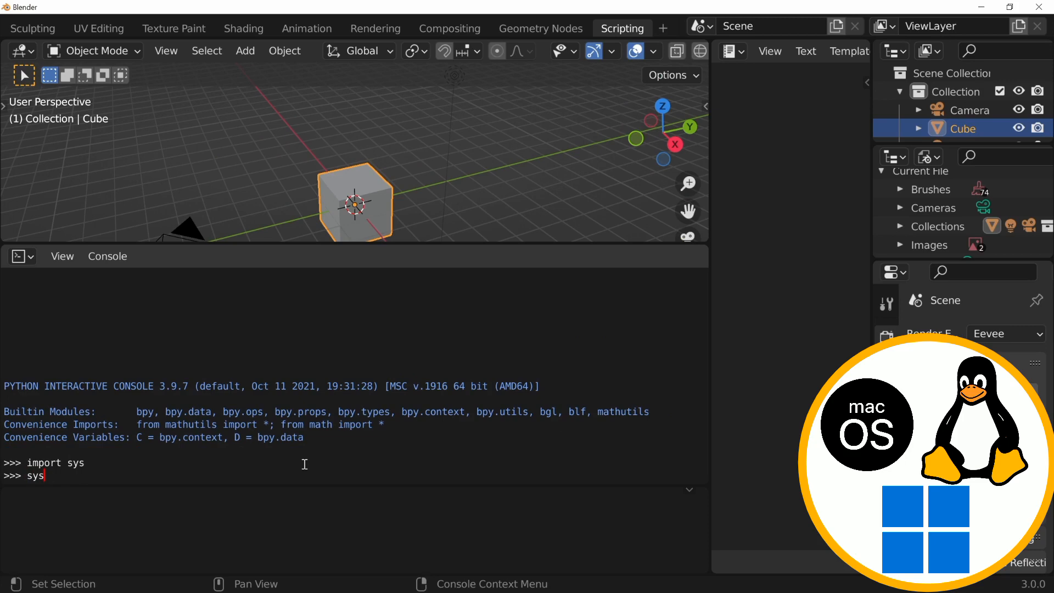
text(.executable)
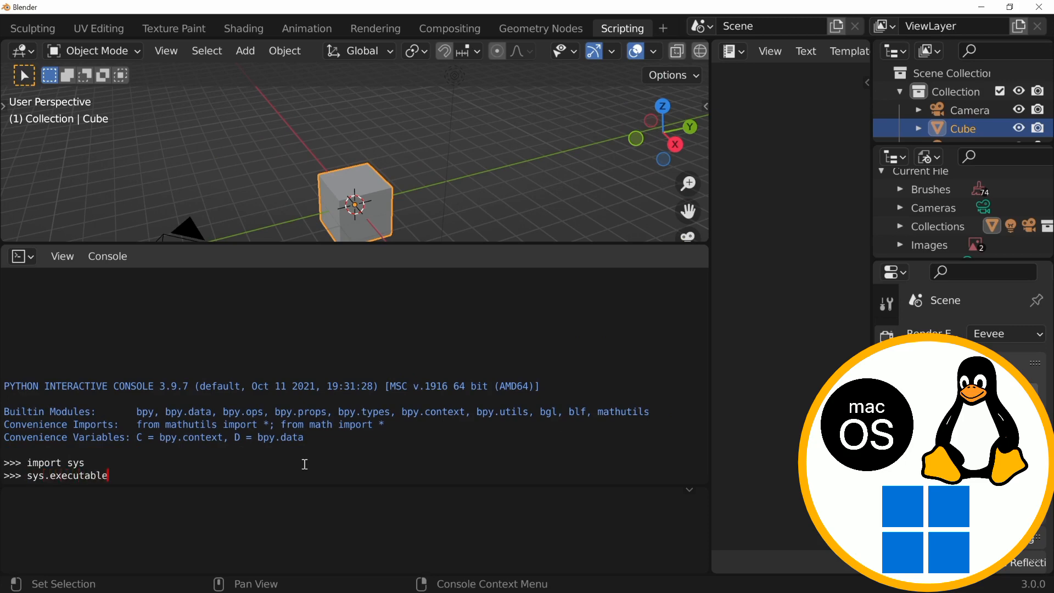
key(Return)
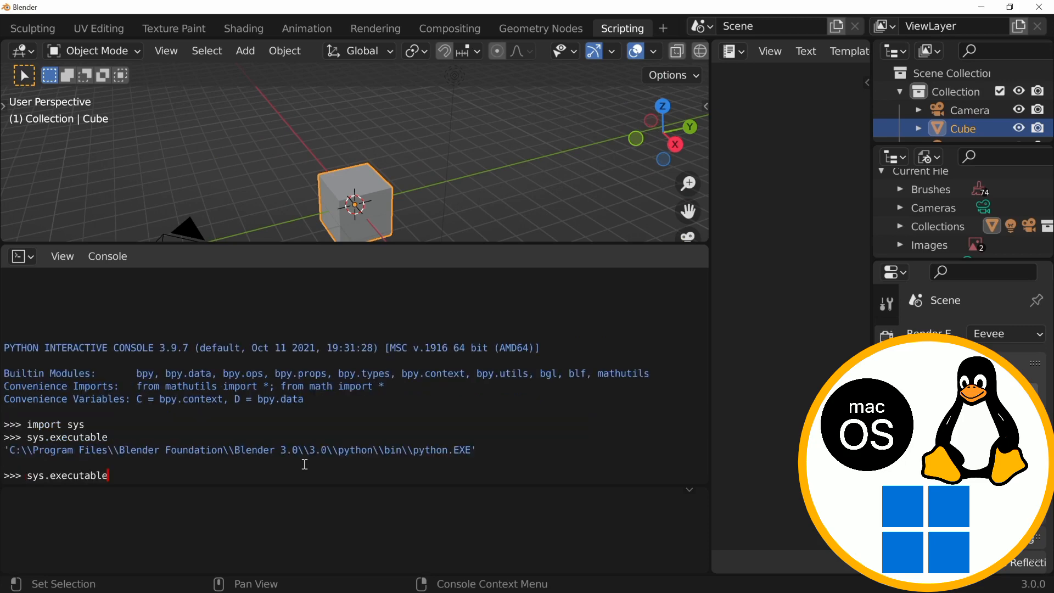
text(print()
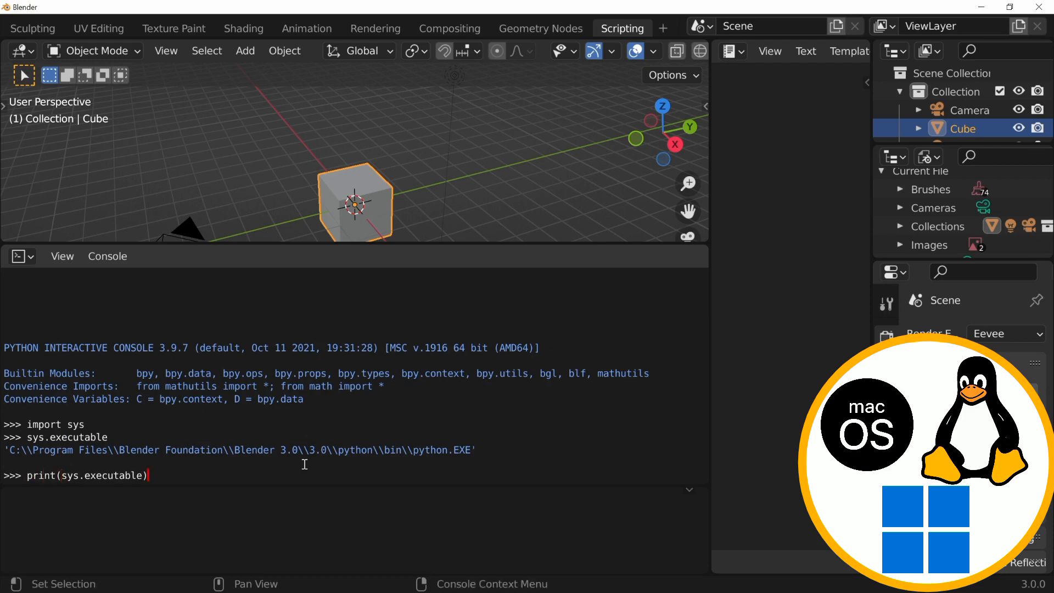
key(Return)
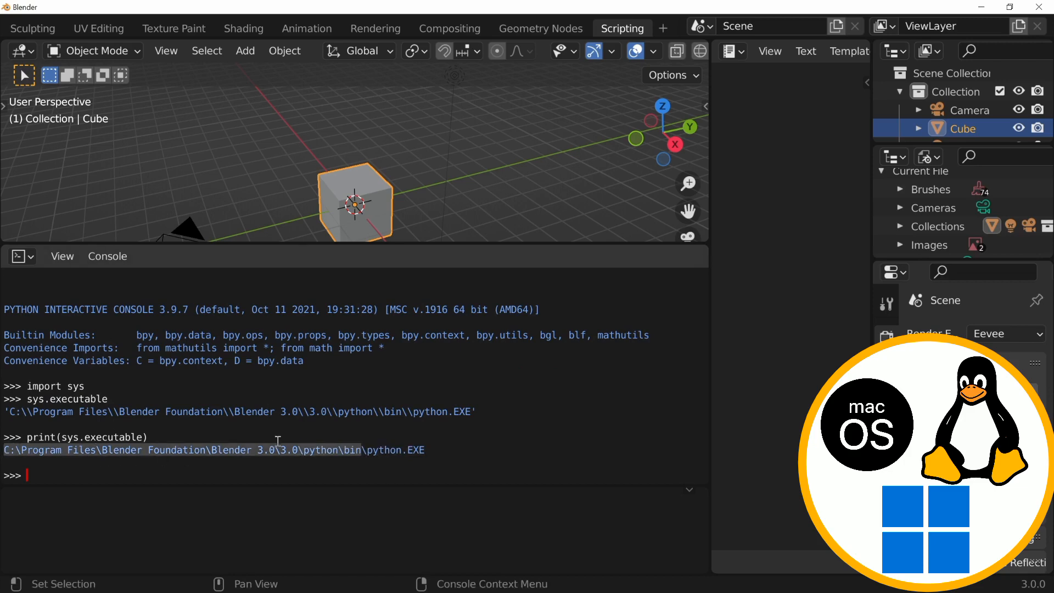
mouse_move(343, 430)
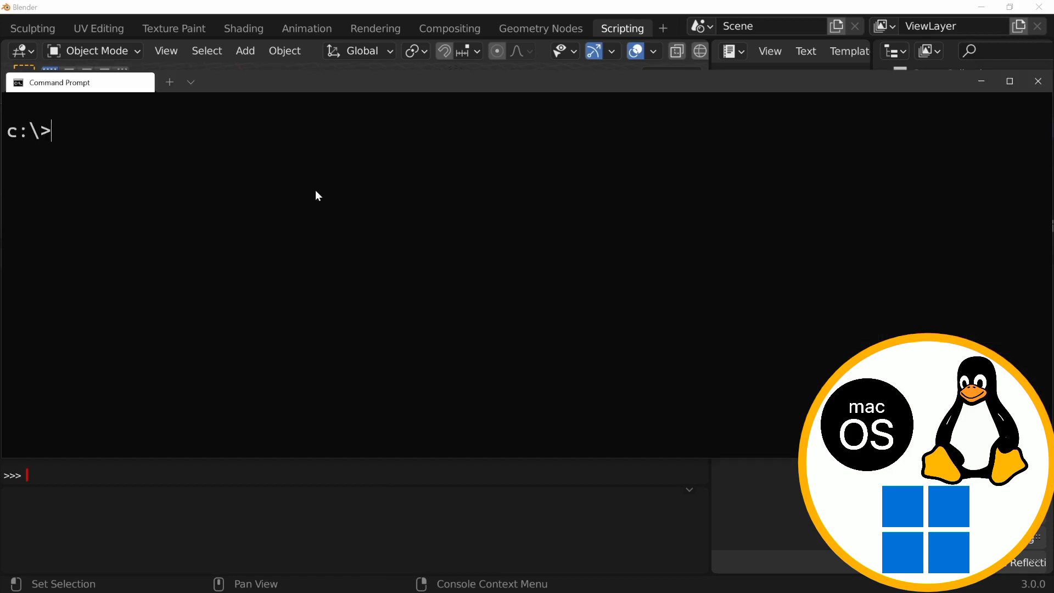
Step: From Blender's python bin folder run ./python3.9 -m pip install bpy-building-blocks
text(cd C:\Program Files\Blender Foundation\Blender 3.0\3.0\python\bin)
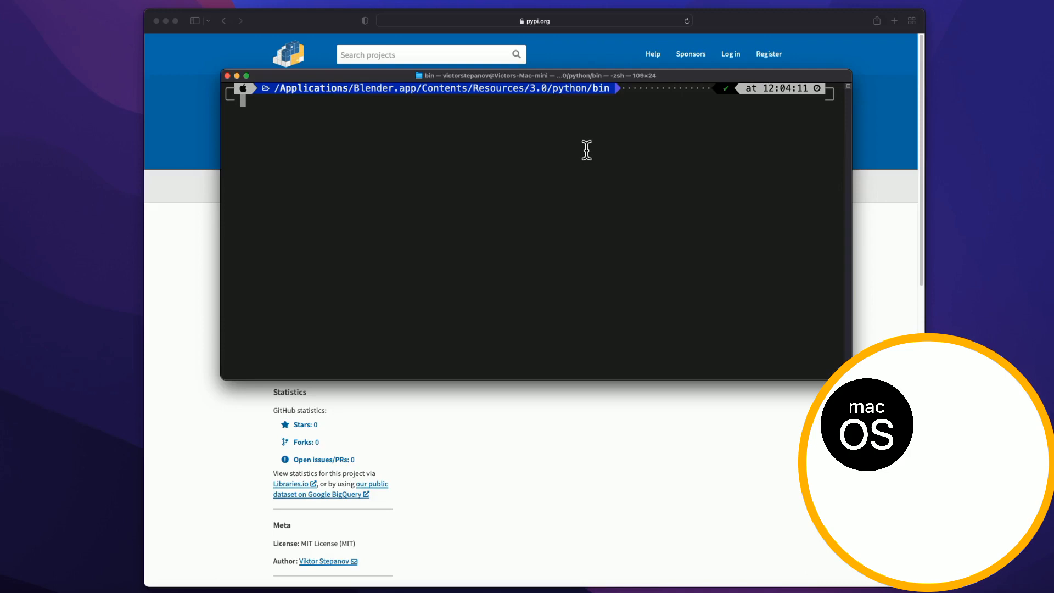
text(./python3.9)
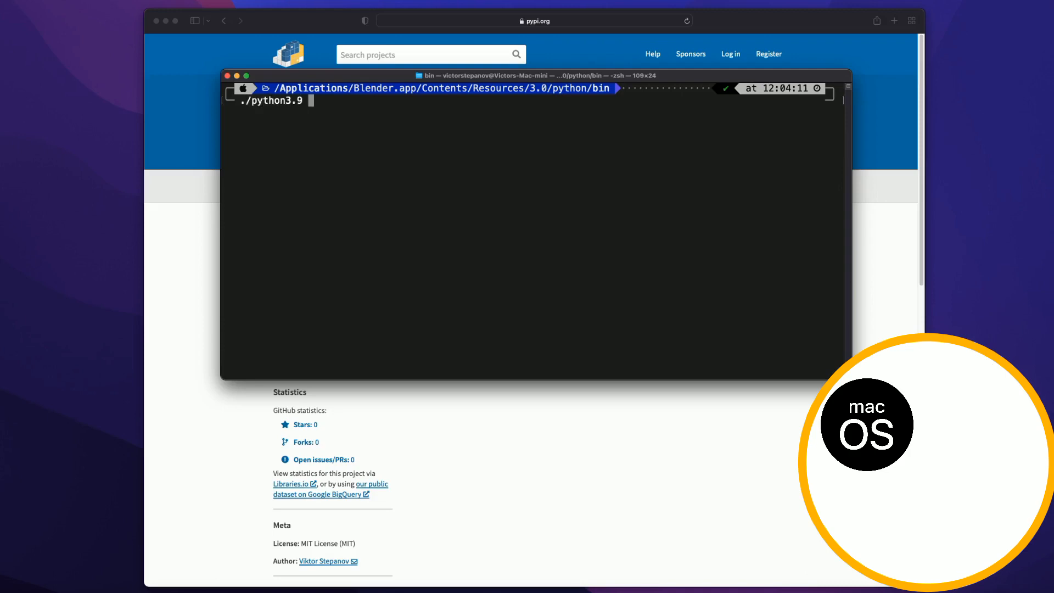
text(-m)
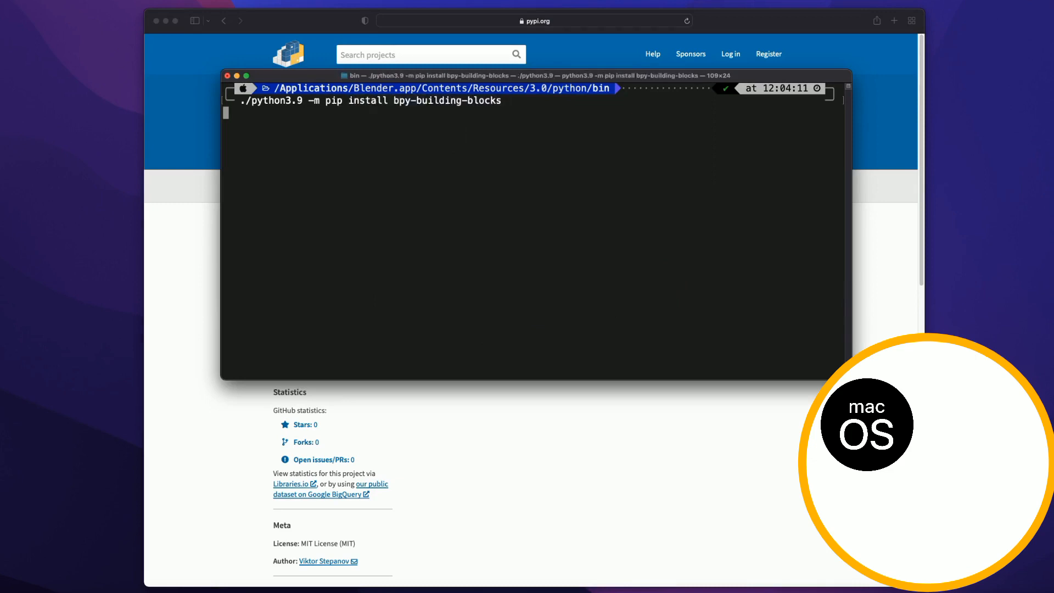
key(Return)
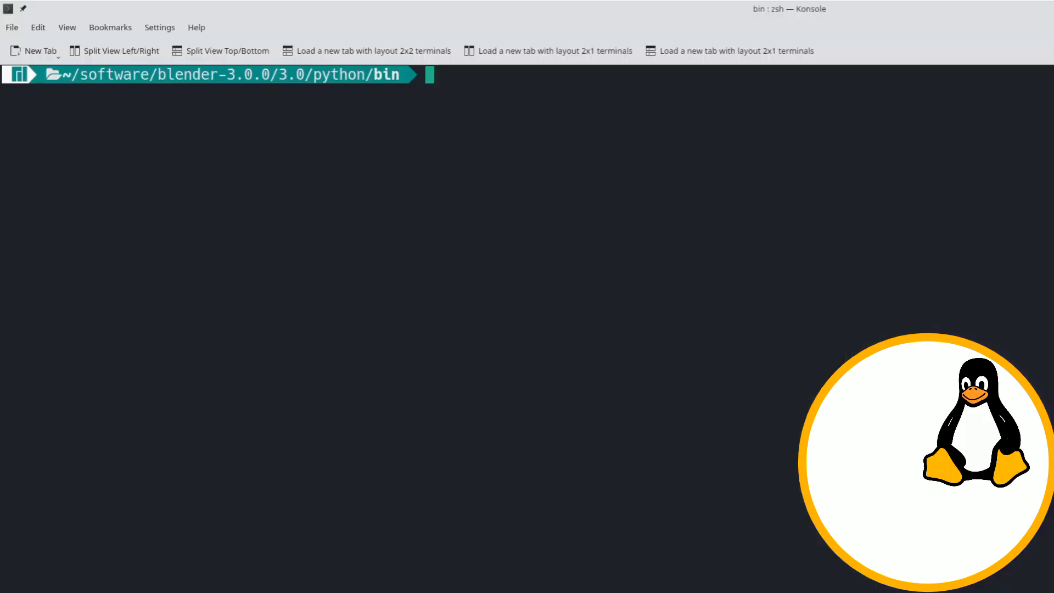
Step: Bootstrap pip with ./python3.9 -m ensurepip, then install bpy-building-blocks 0.0.1
text(./p)
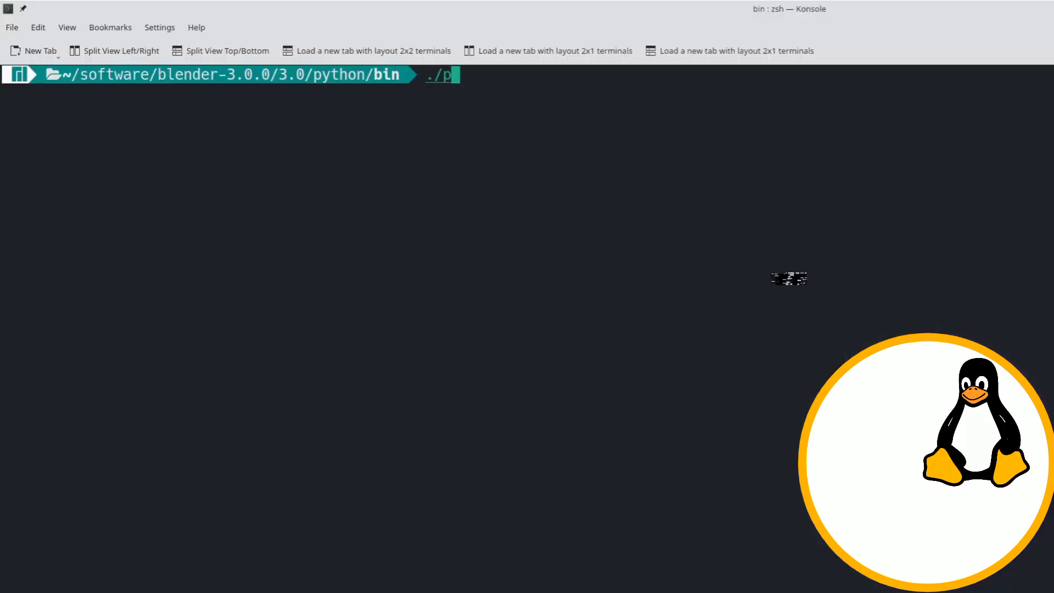
text(ython3.9 -m)
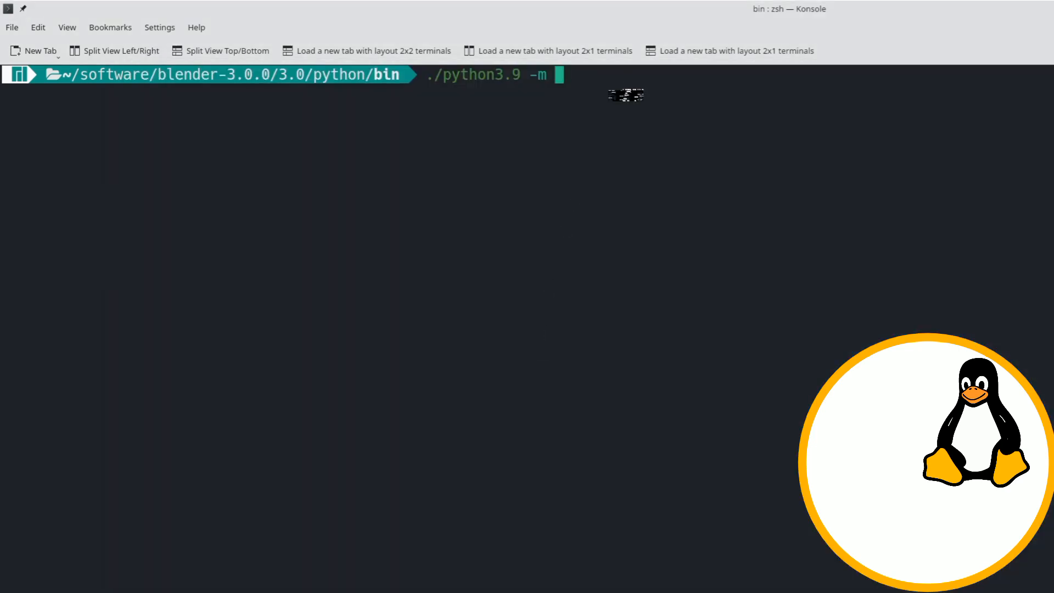
key(Return)
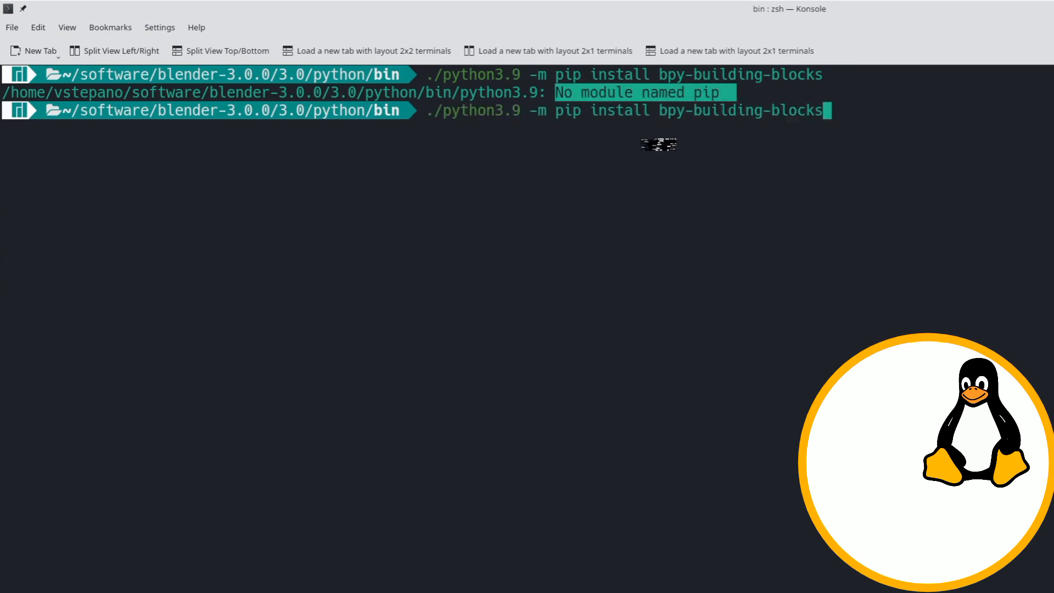
text(ensur)
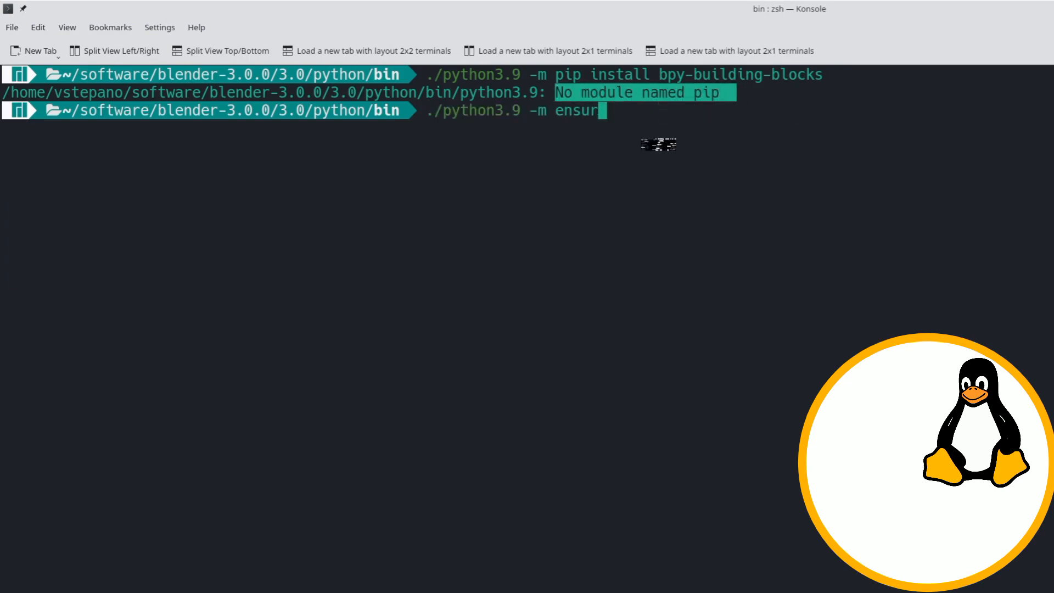
key(Return)
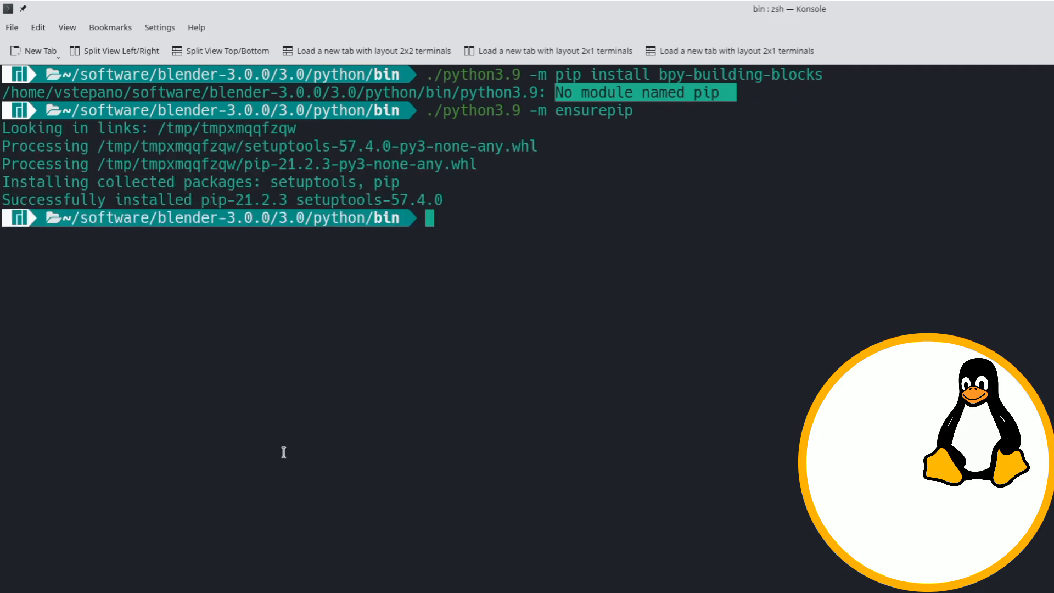
key(Return)
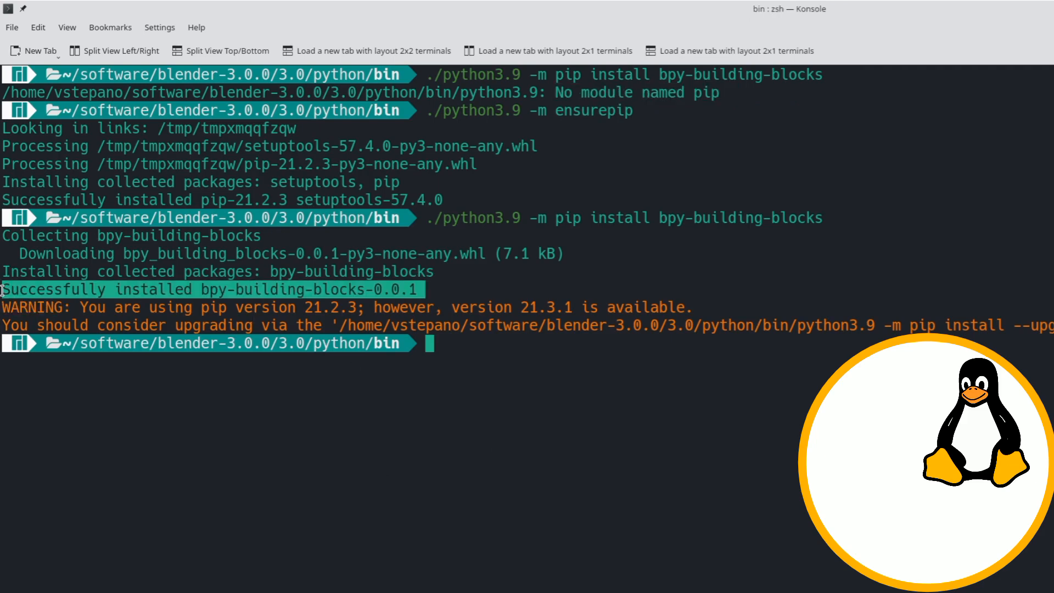
mouse_move(244, 528)
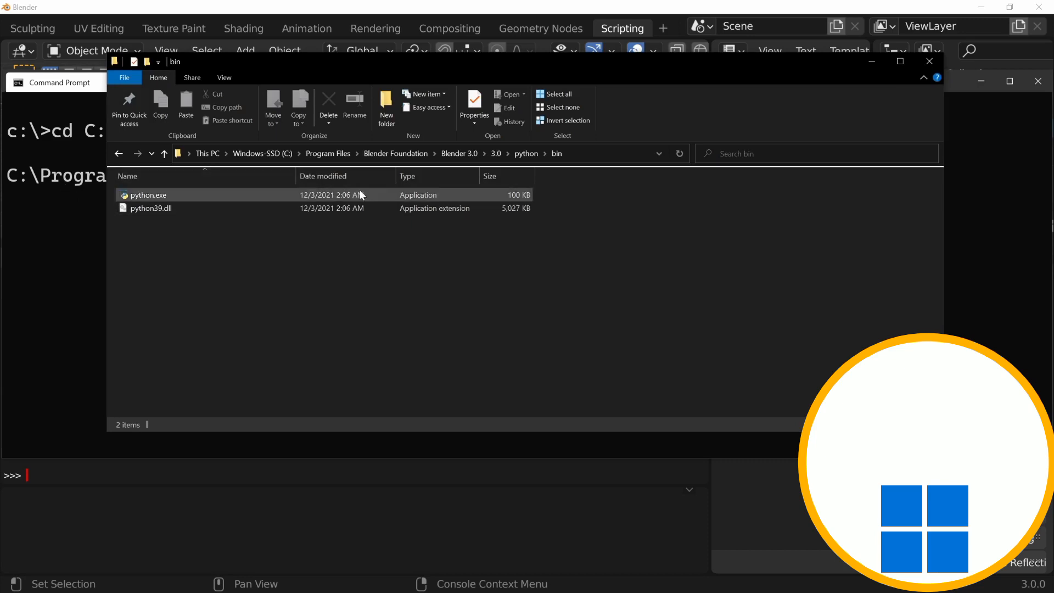
mouse_move(526, 153)
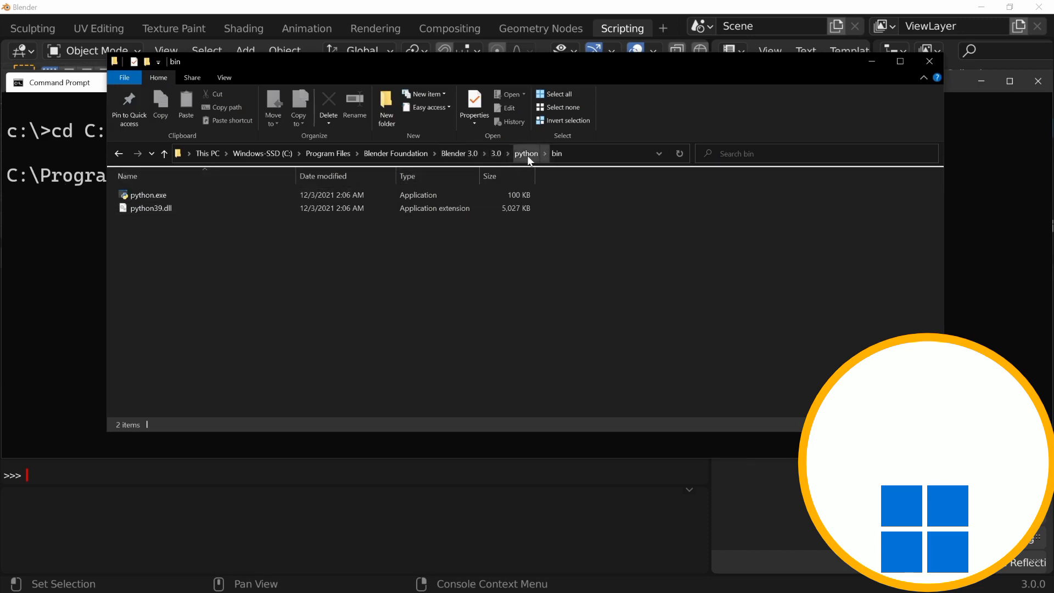
mouse_move(505, 157)
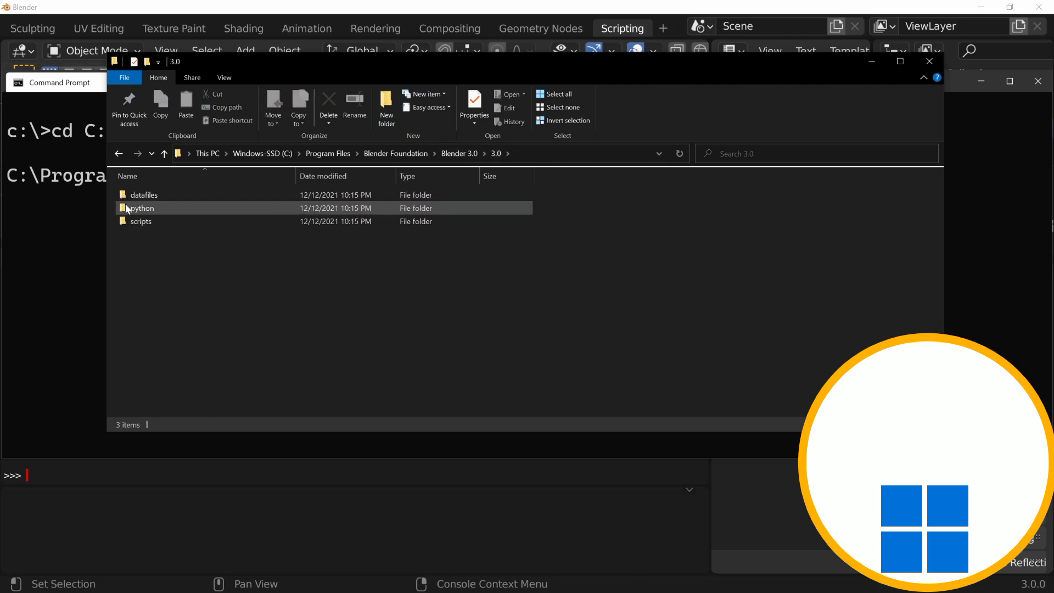
Step: Review the python folder's user permissions in its Properties Security settings
click(475, 107)
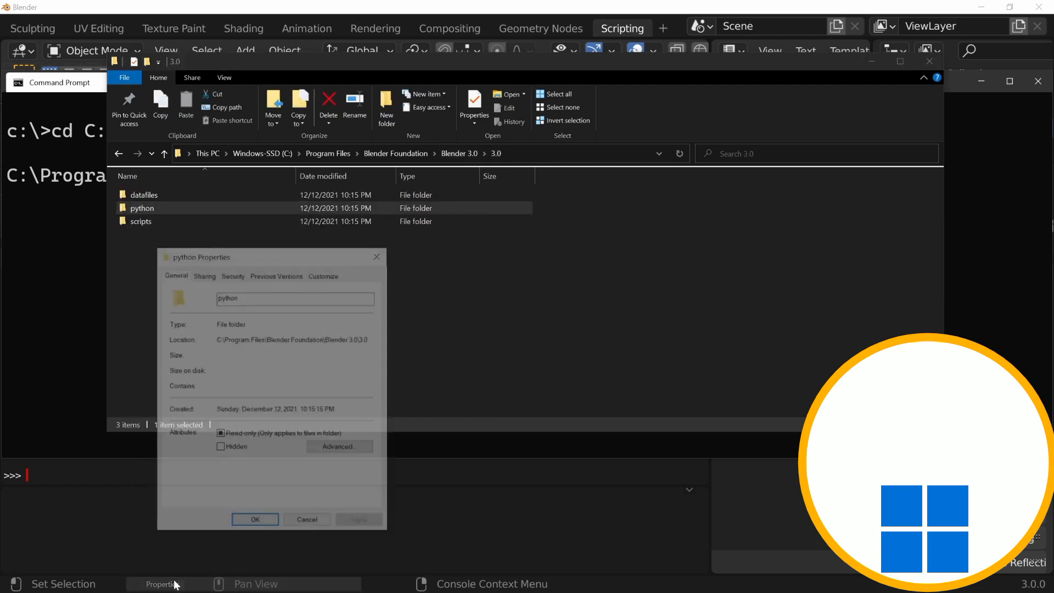
click(233, 274)
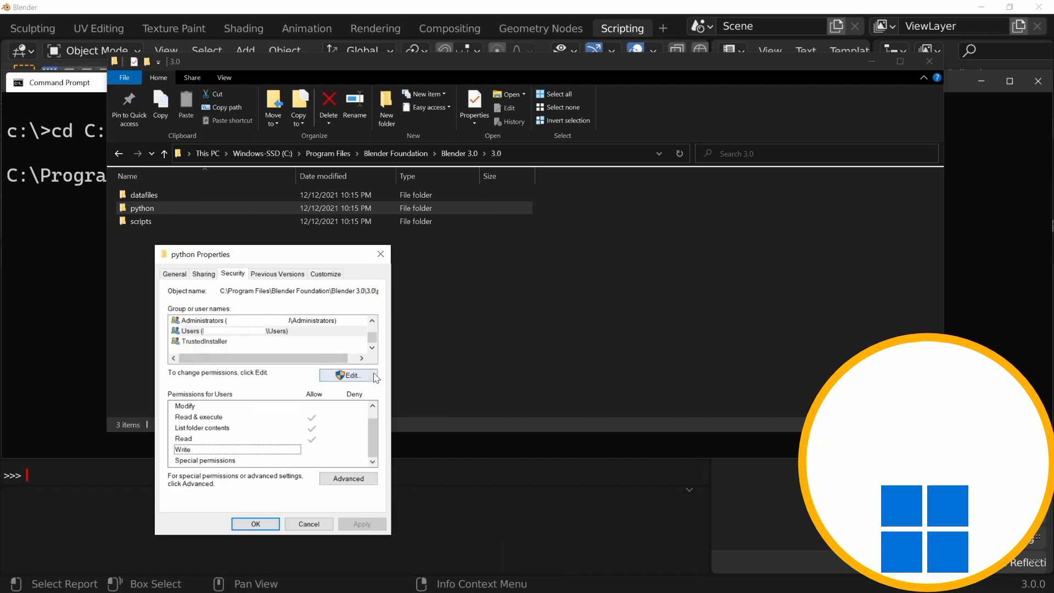
click(349, 376)
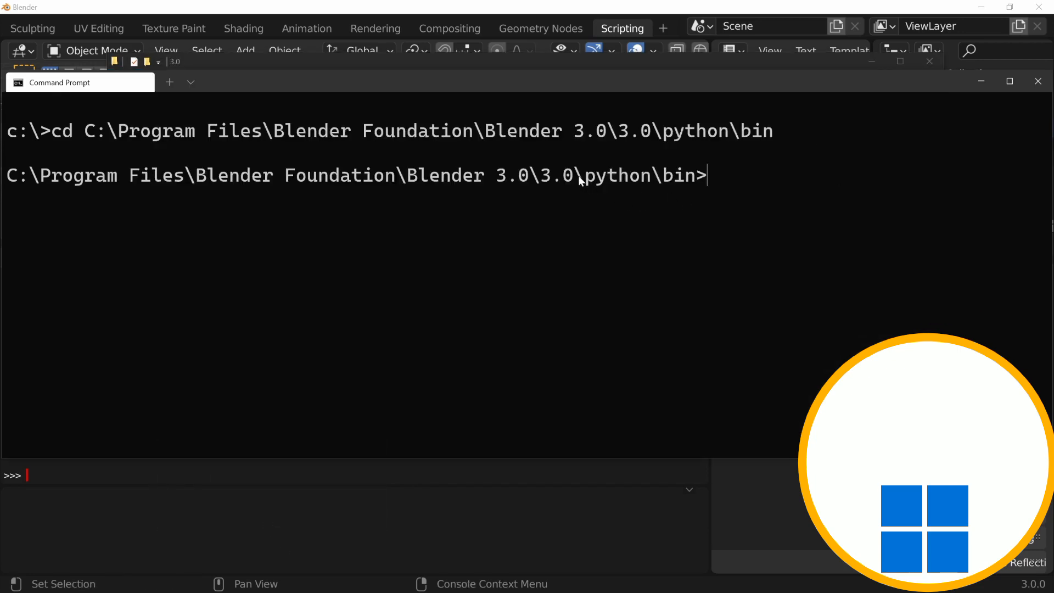
mouse_move(827, 182)
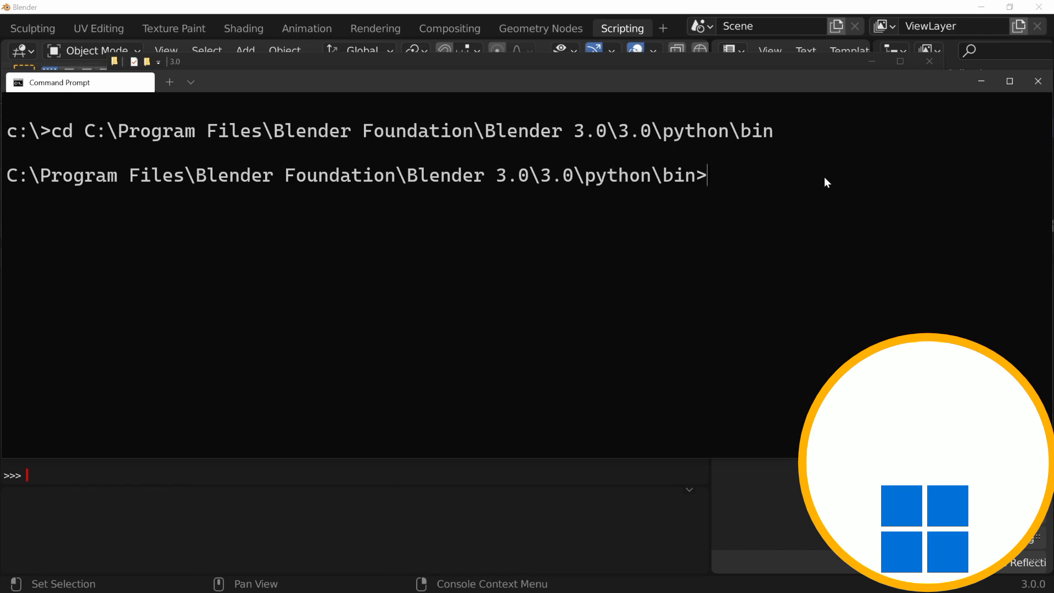
mouse_move(721, 191)
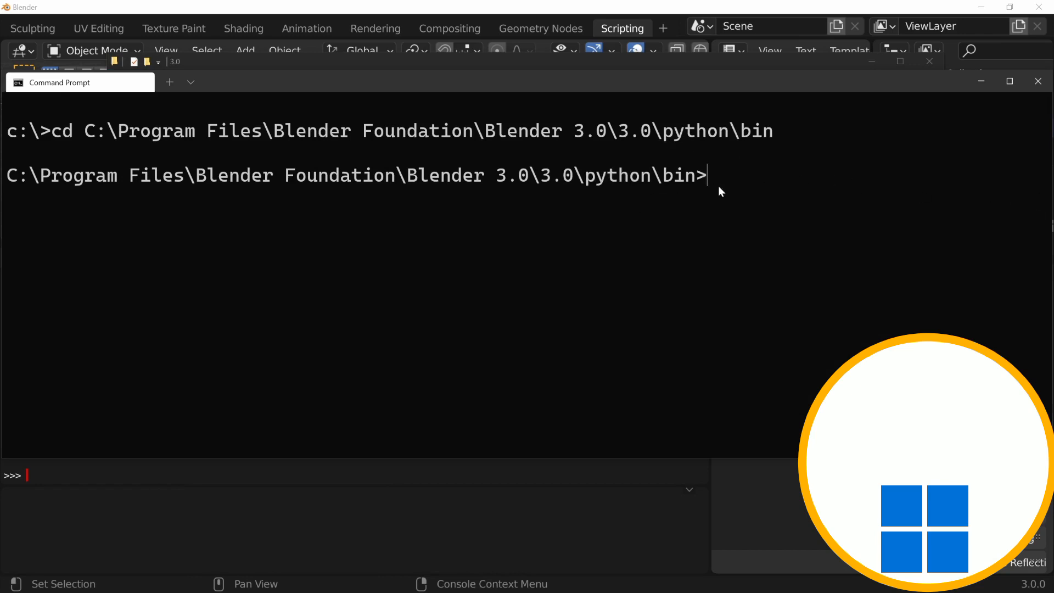
Step: Run .\python.exe -m pip install bpy-building-blocks from the python\bin folder
text(.\)
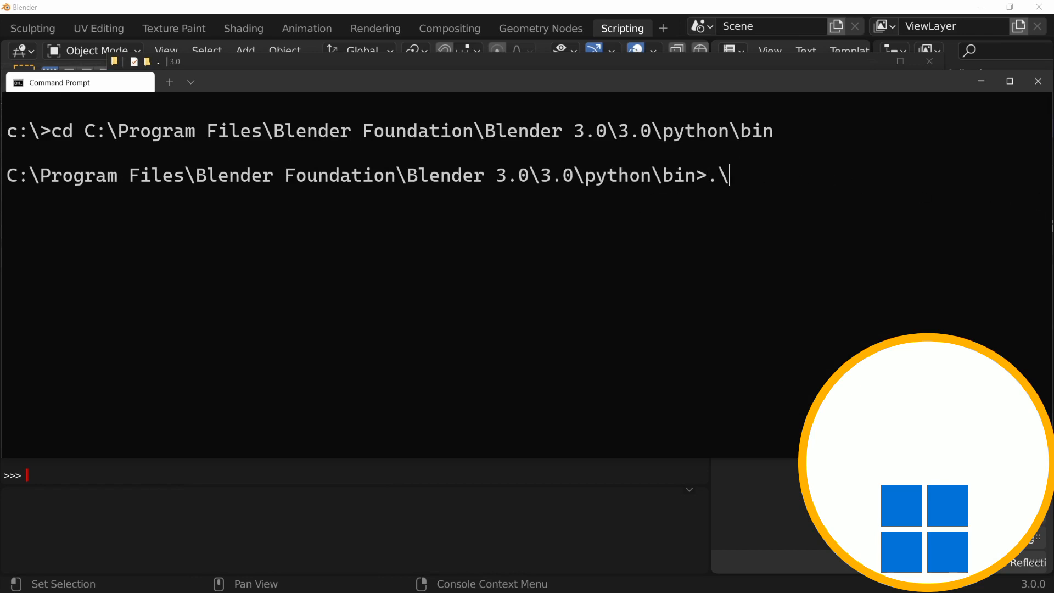
text(python.exe)
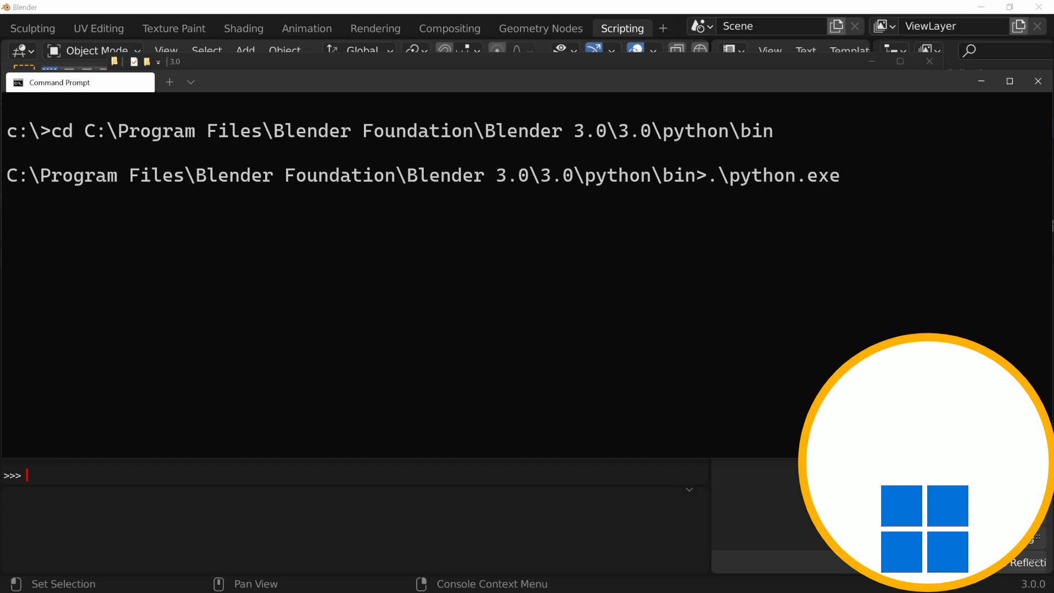
text(-m)
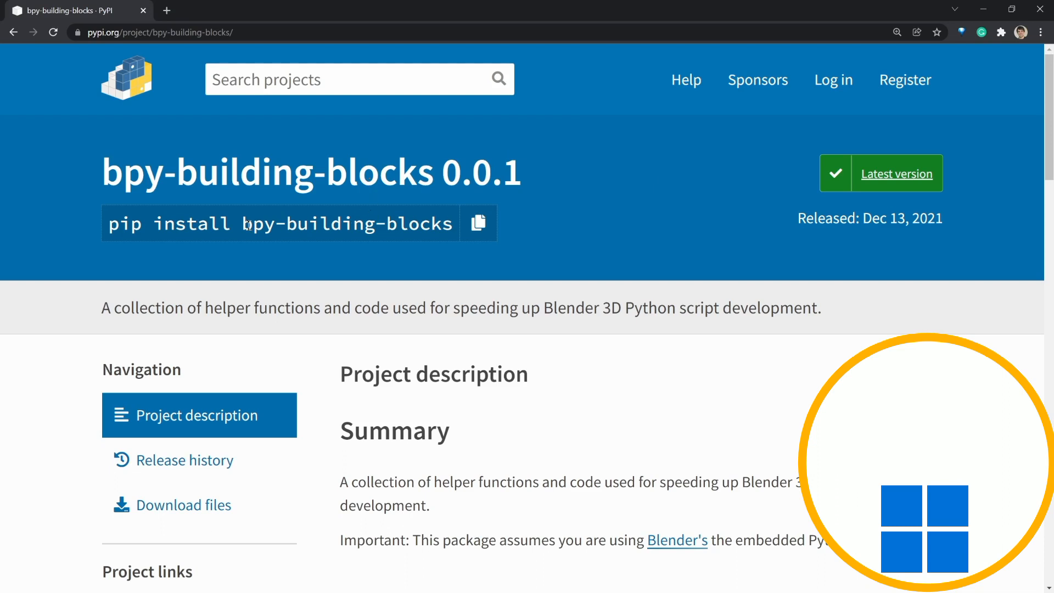
click(477, 223)
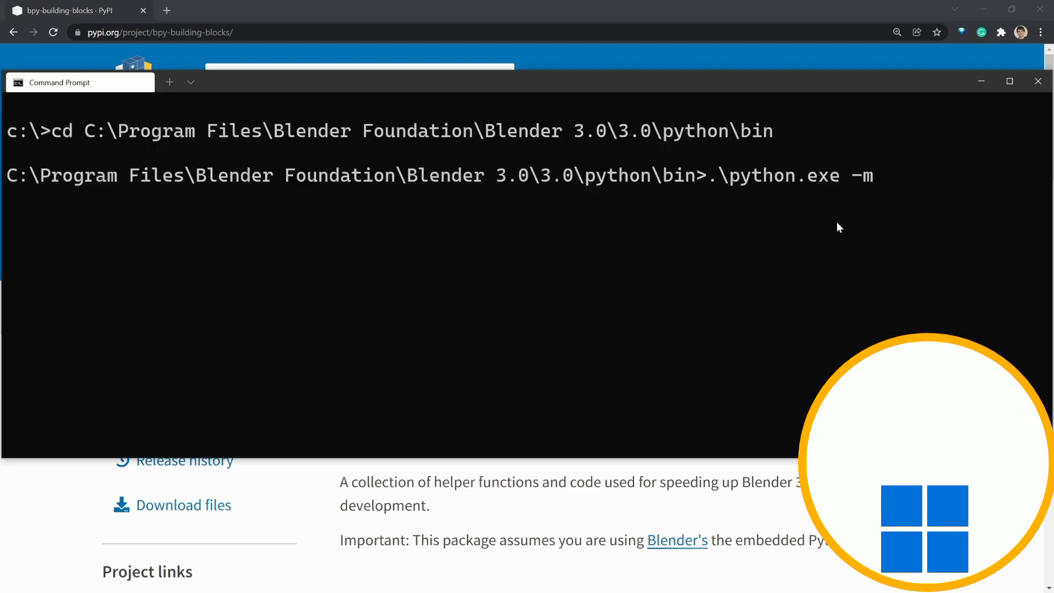
text(pip install bpy-building-blocks)
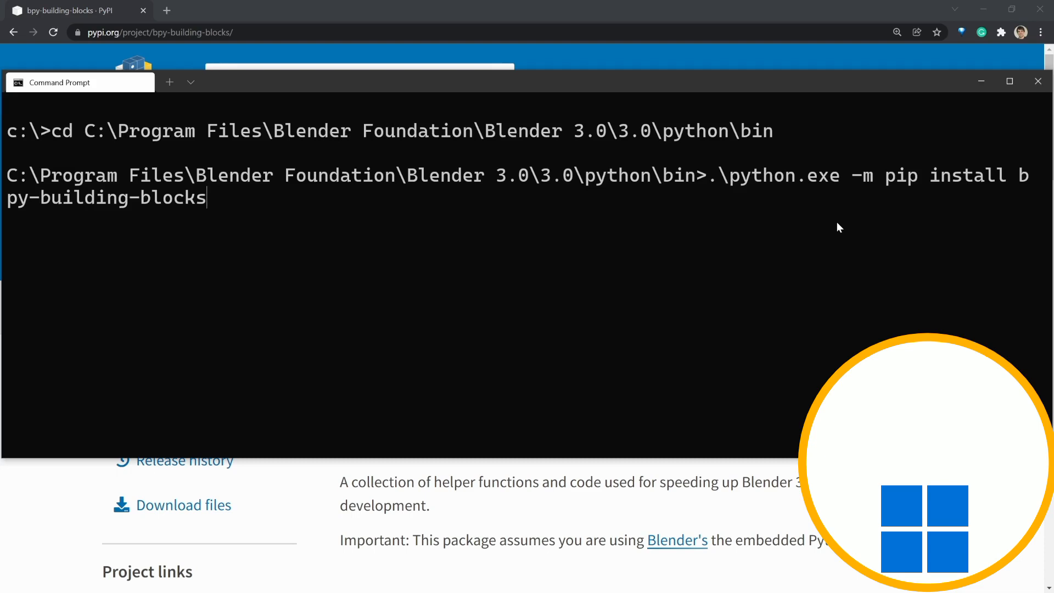
key(Return)
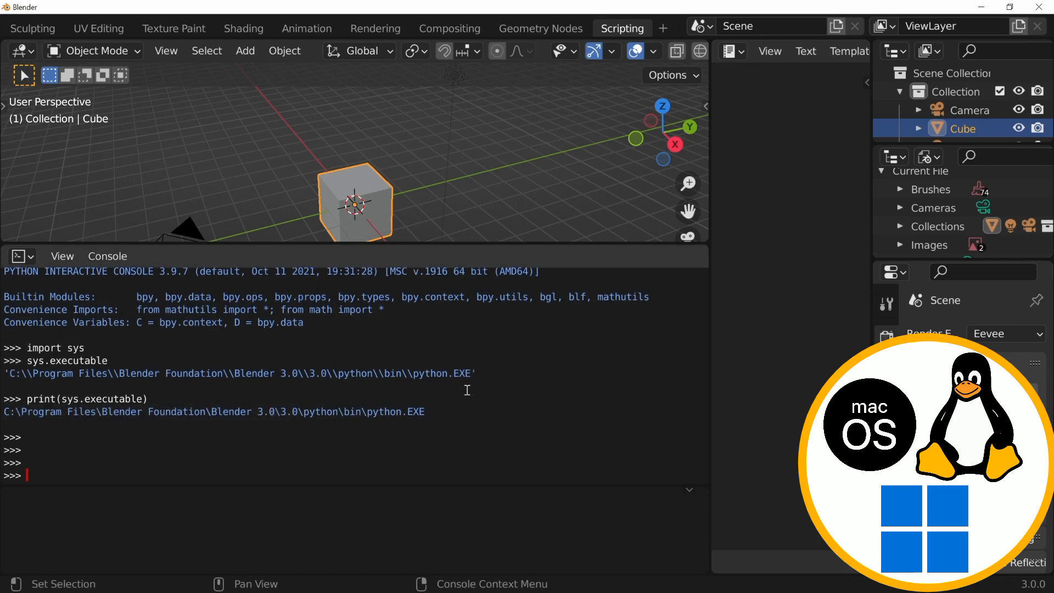
Step: Import bpybb and show bpybb.__path__ pointing to the bundled site-packages folder
text(import)
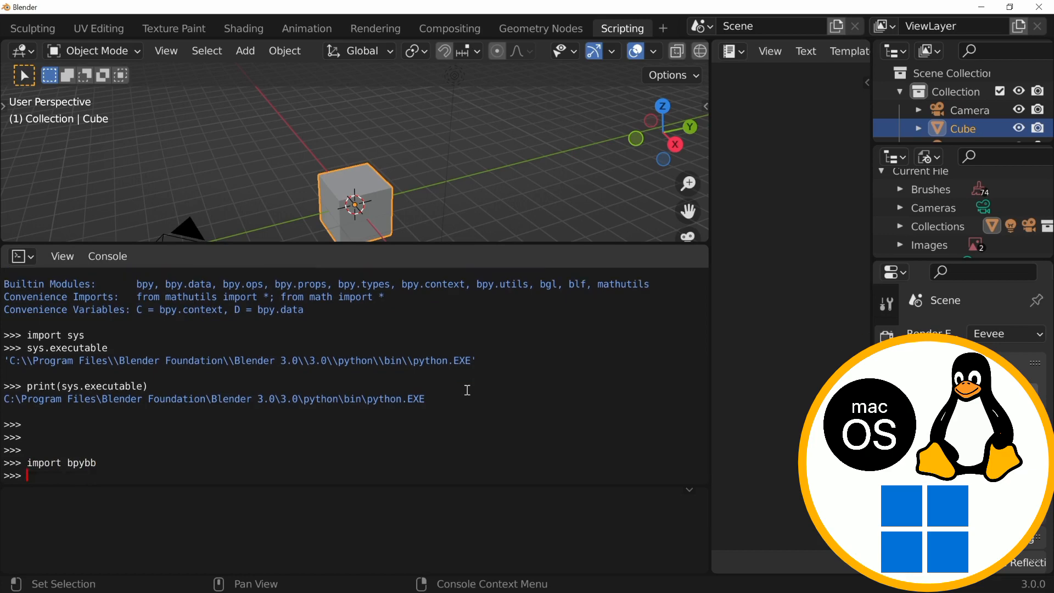
text(bpybb)
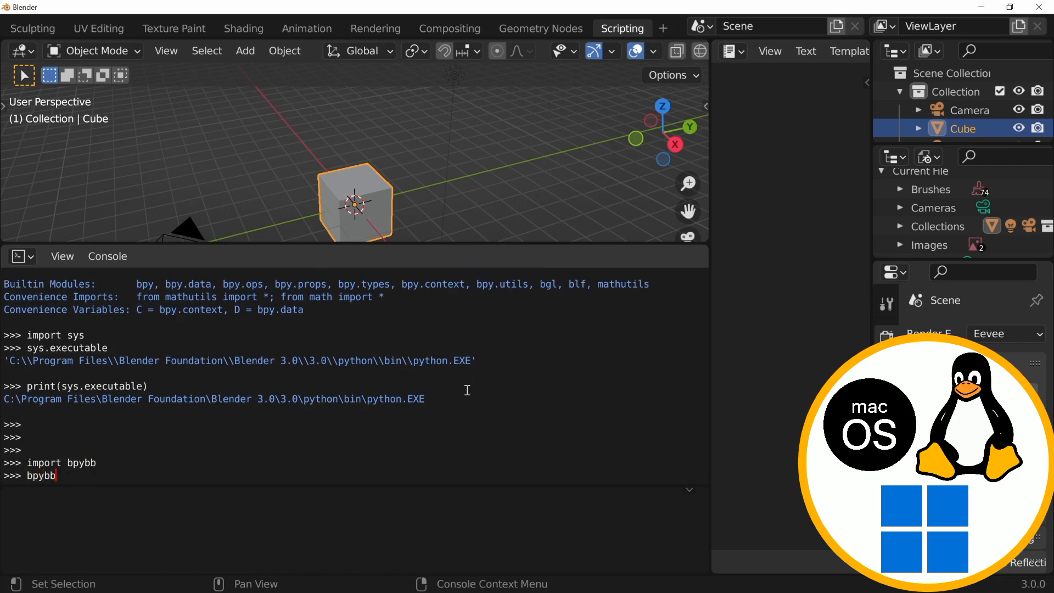
text(.__)
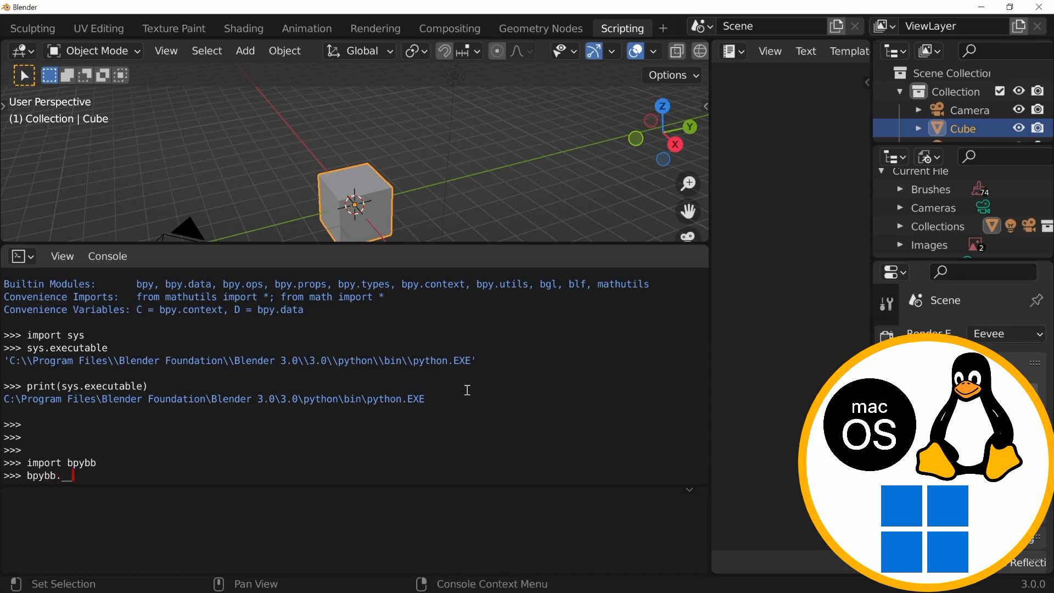
key(Return)
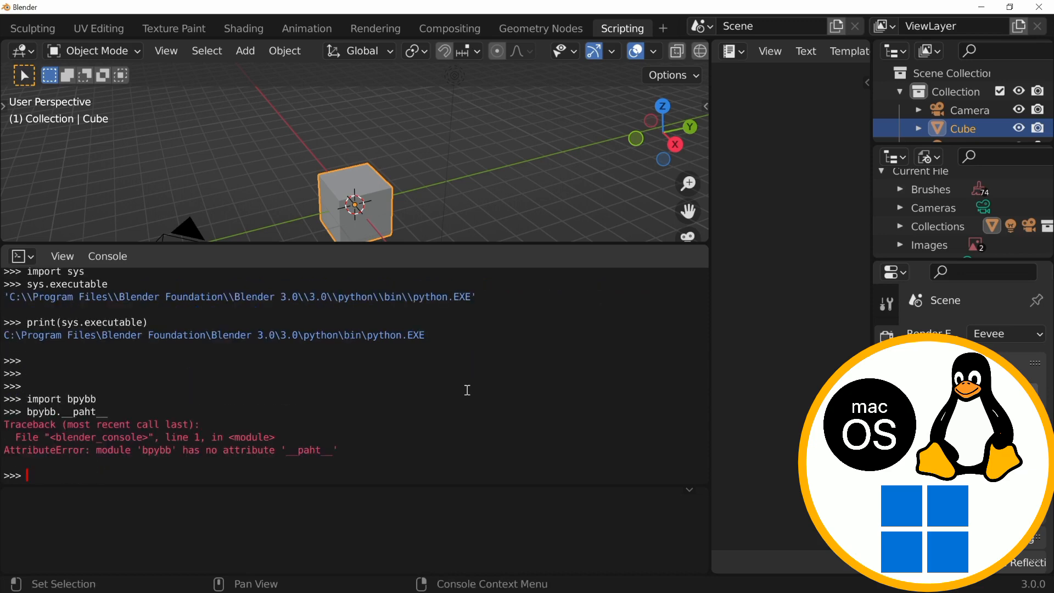
text(bpybb.__paht__)
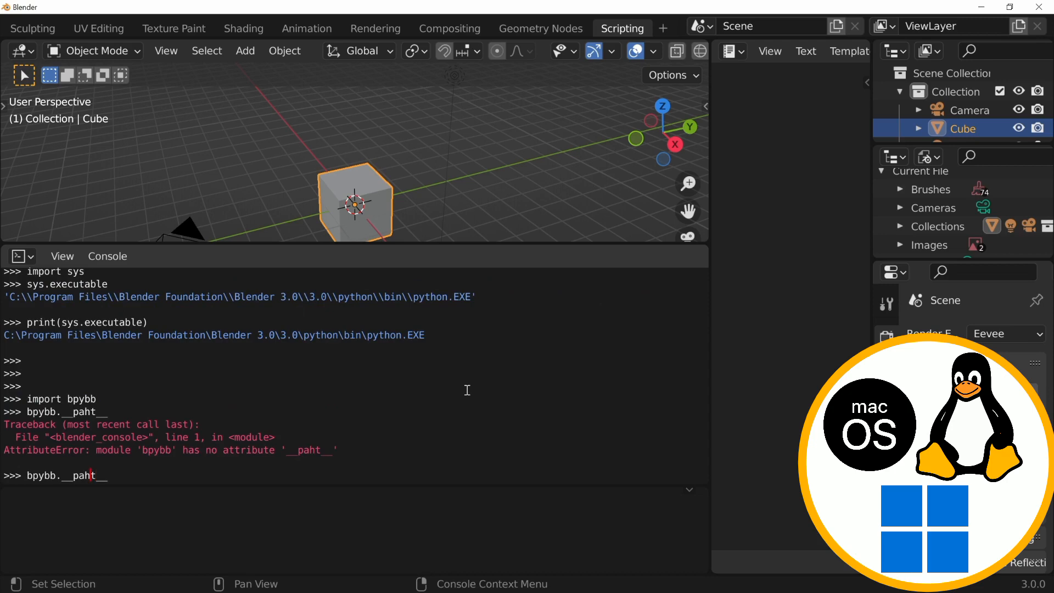
key(Return)
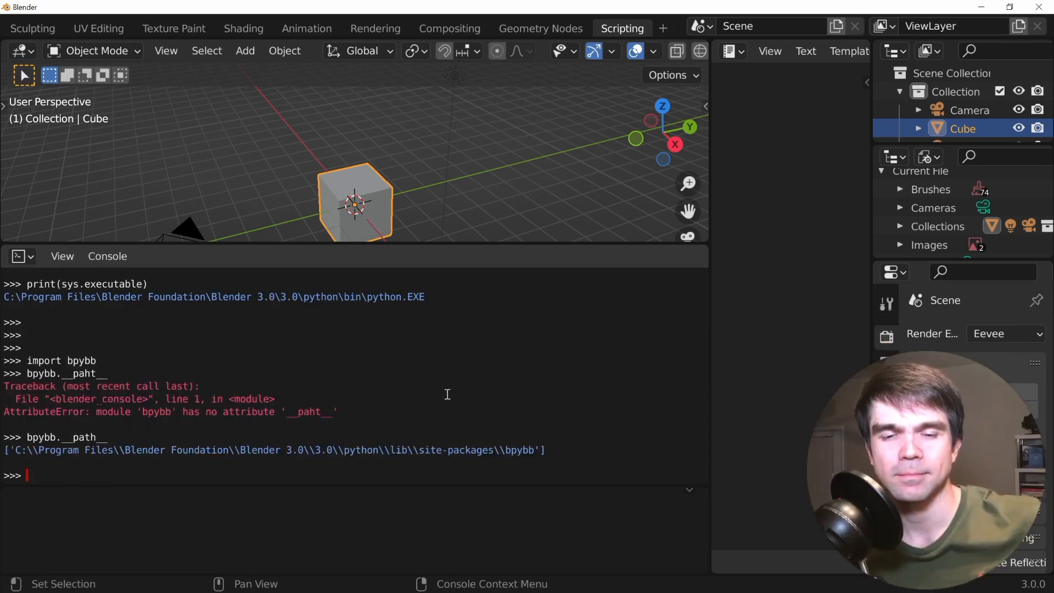